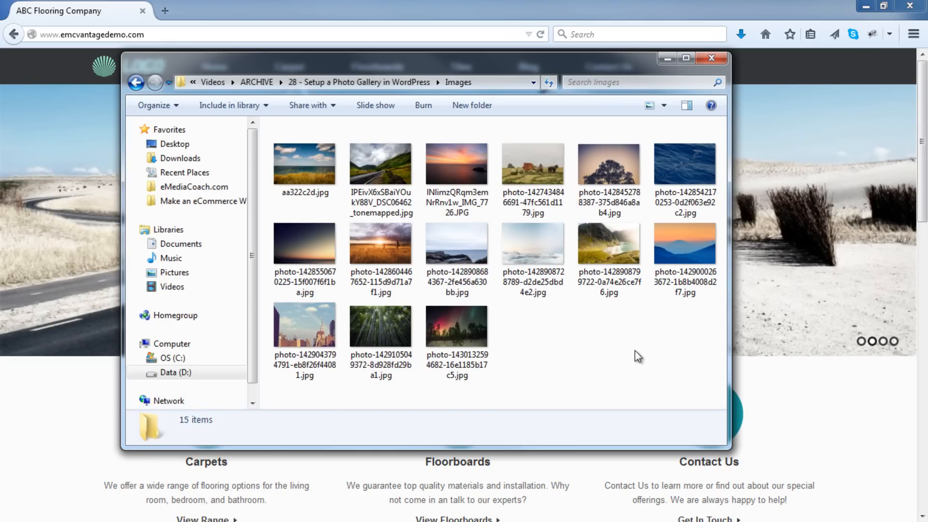
pyautogui.moveTo(684, 166)
pyautogui.write('/wp-a')
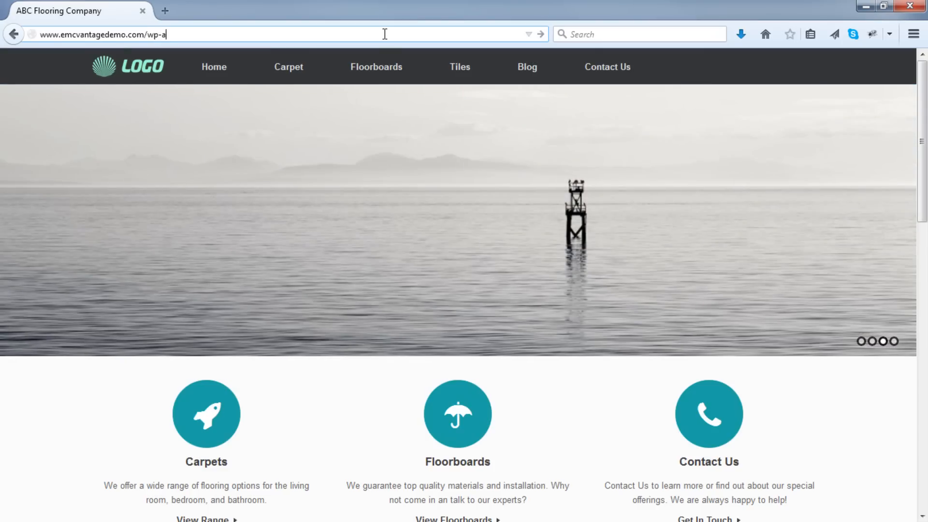
# Step: Load the wp-admin login page and log in with the saved admin credentials
pyautogui.write('dmin')
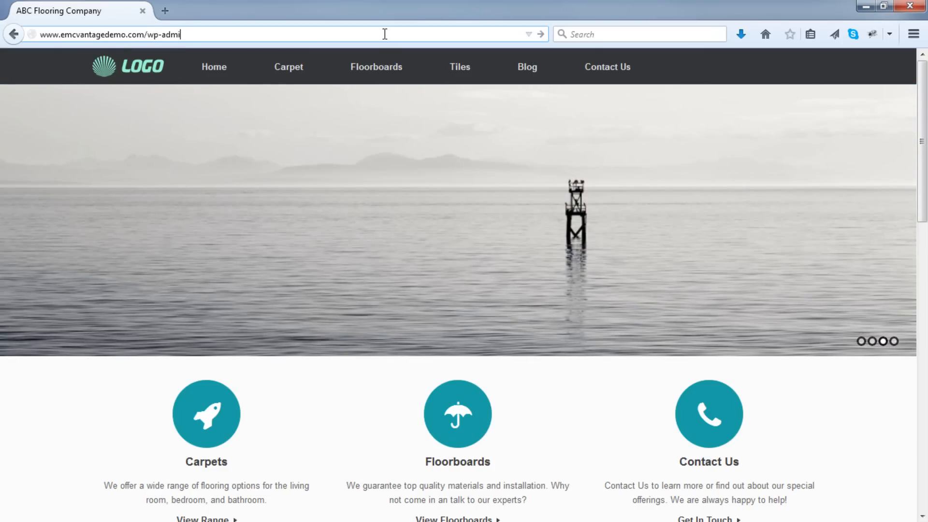
pyautogui.press('Return')
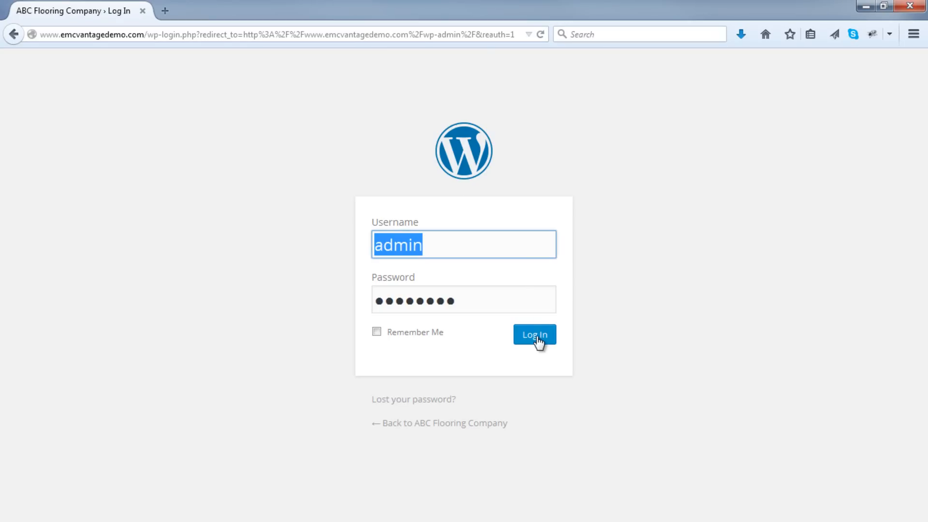
pyautogui.click(533, 334)
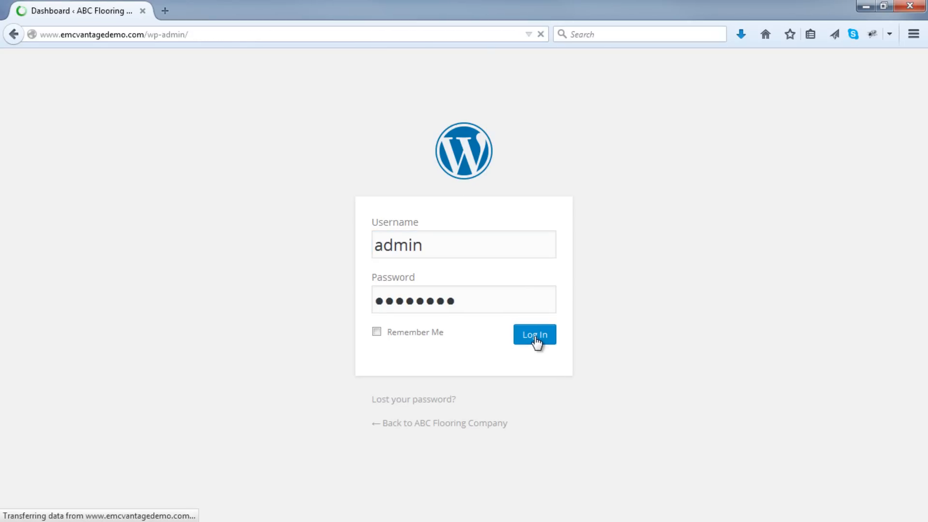
pyautogui.click(533, 334)
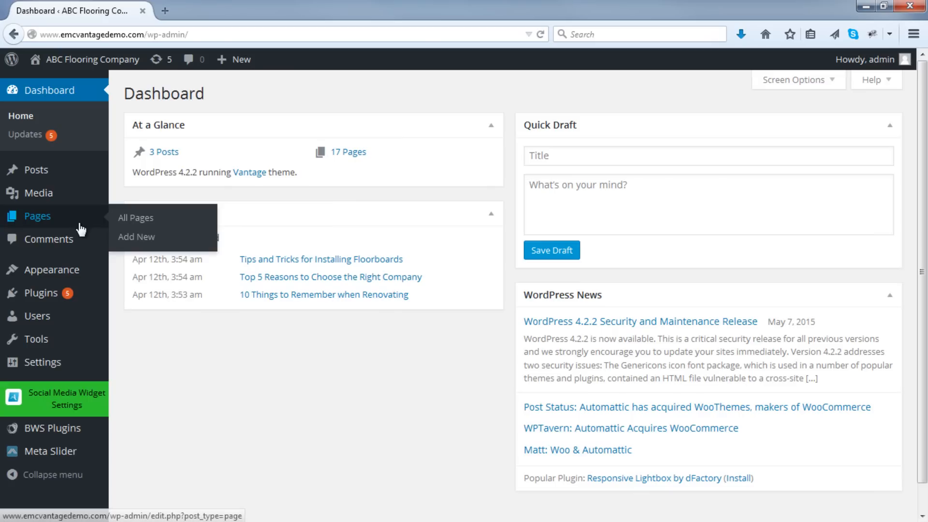
# Step: Add a new page and title it 'New Gallery'
pyautogui.click(136, 237)
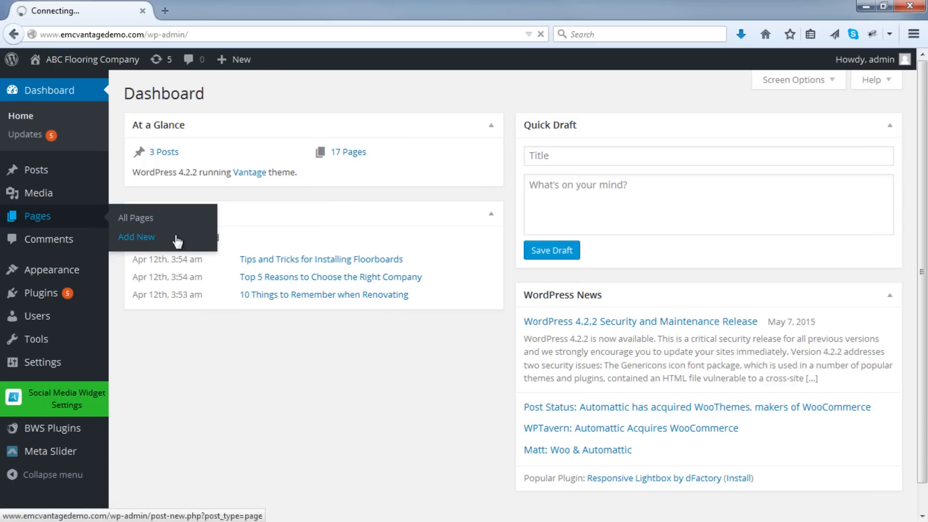
pyautogui.click(136, 237)
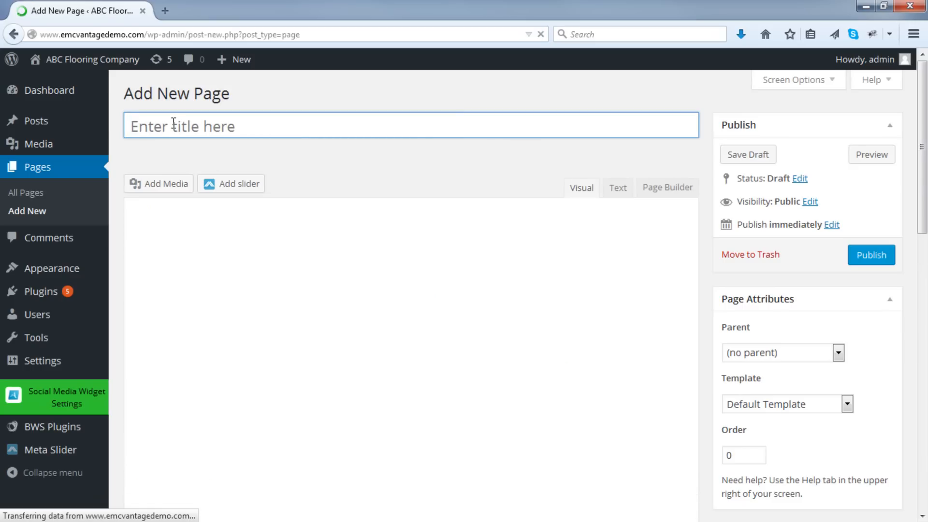
pyautogui.write('N')
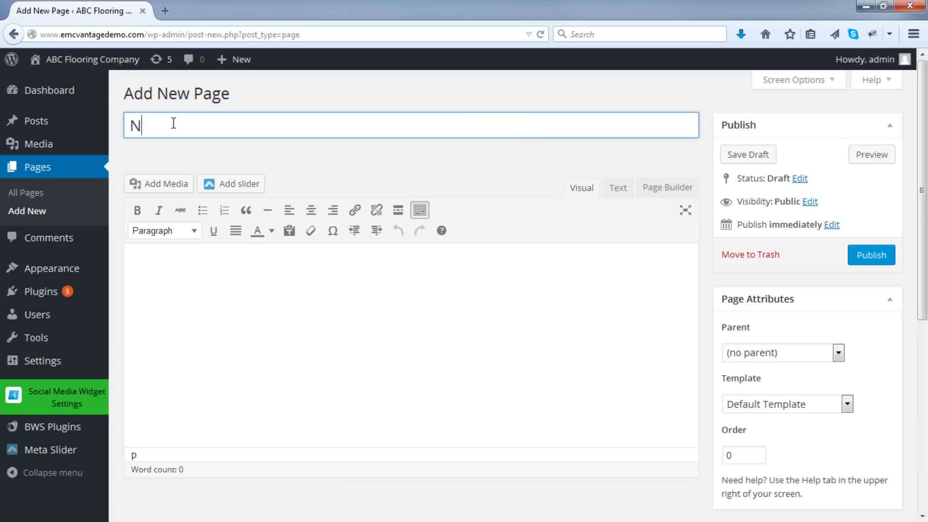
pyautogui.write('ew Gallery')
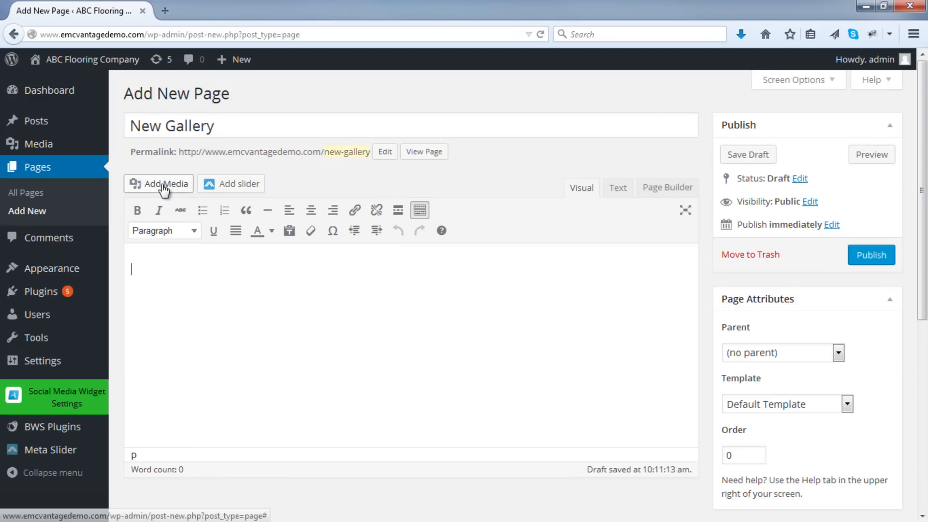
pyautogui.moveTo(164, 187)
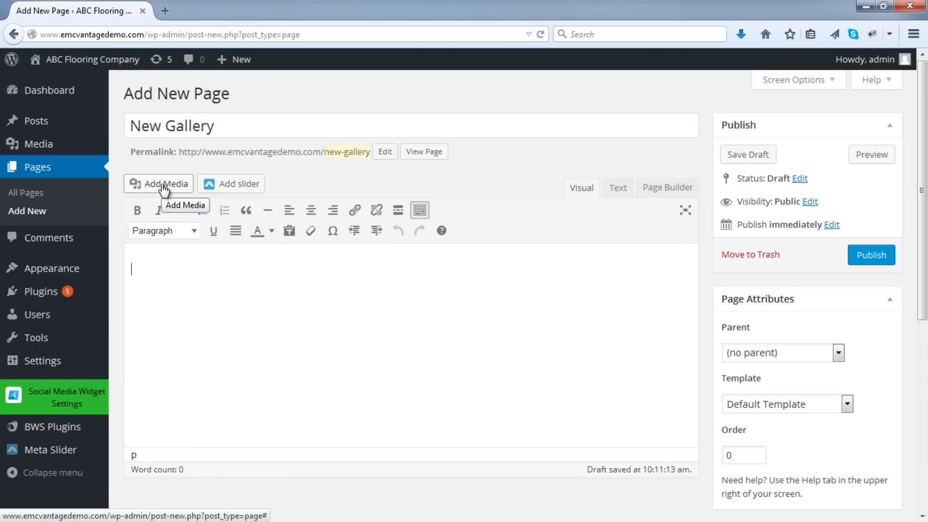
# Step: Start Create Gallery from Add Media and reach the Upload Files picker showing the Images folder
pyautogui.click(158, 184)
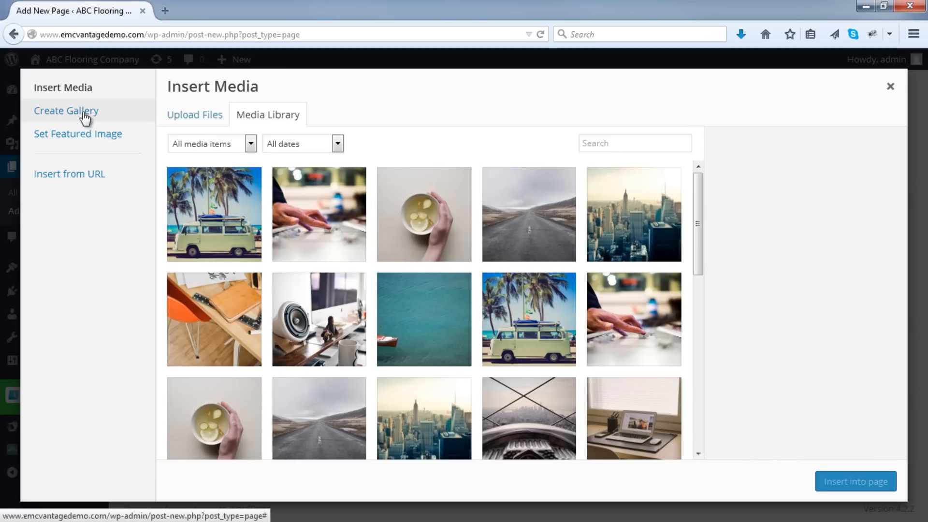
pyautogui.click(66, 110)
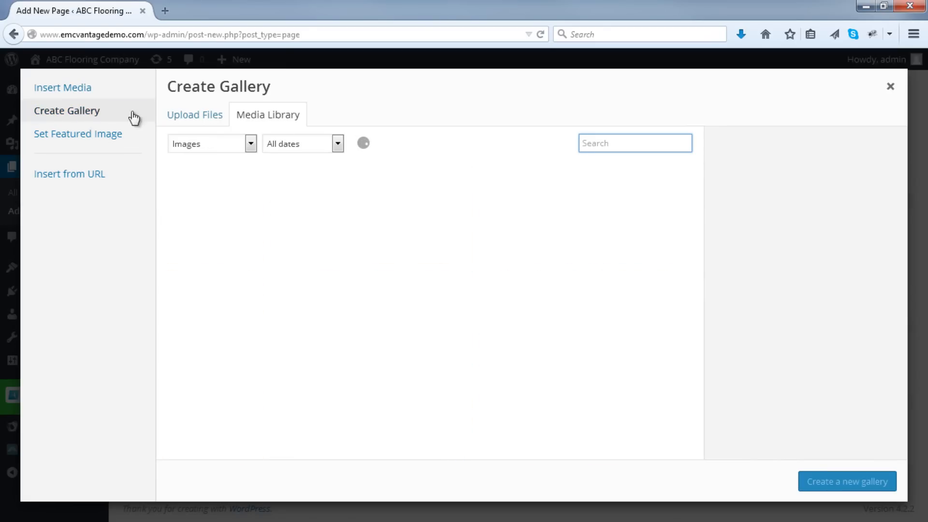
pyautogui.click(268, 114)
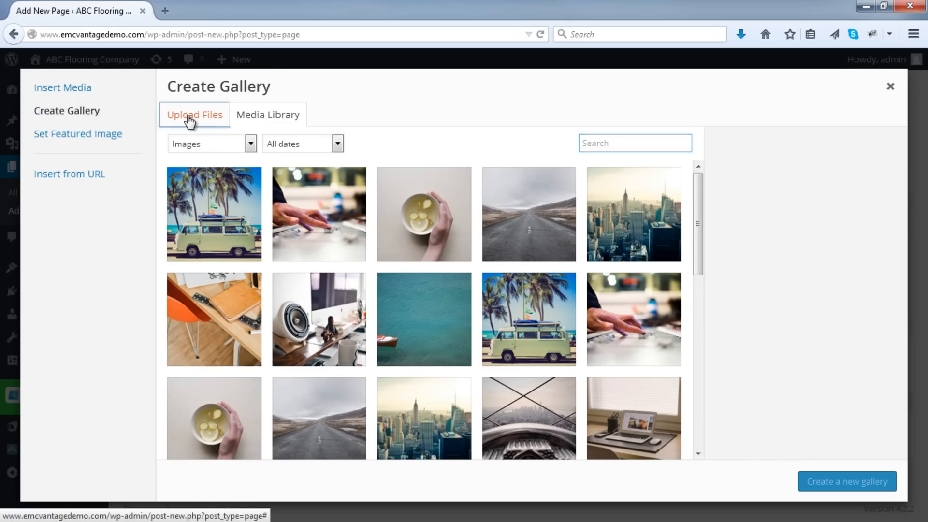
pyautogui.click(194, 114)
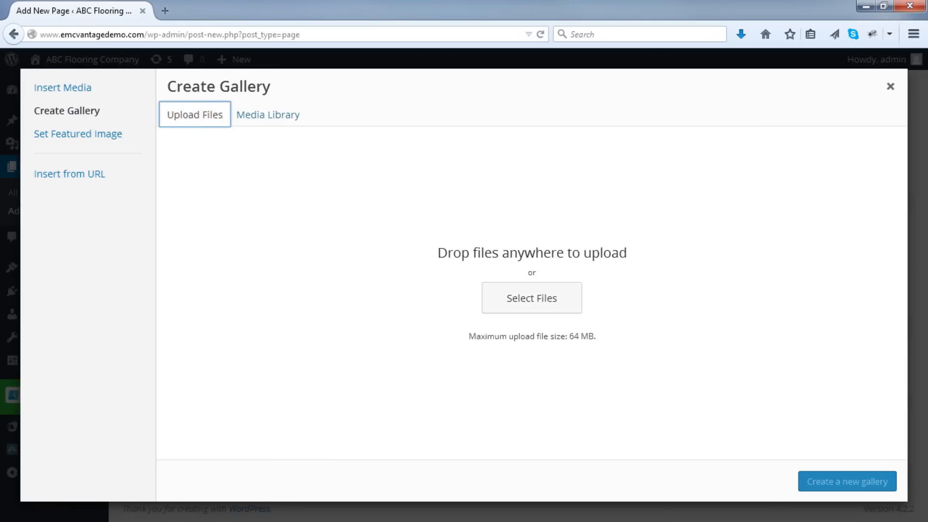
pyautogui.click(530, 298)
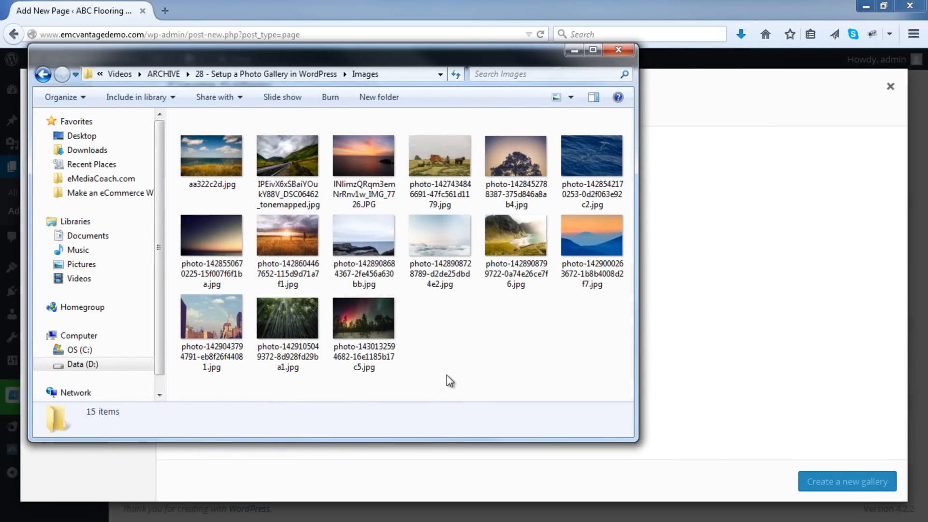
pyautogui.moveTo(443, 385)
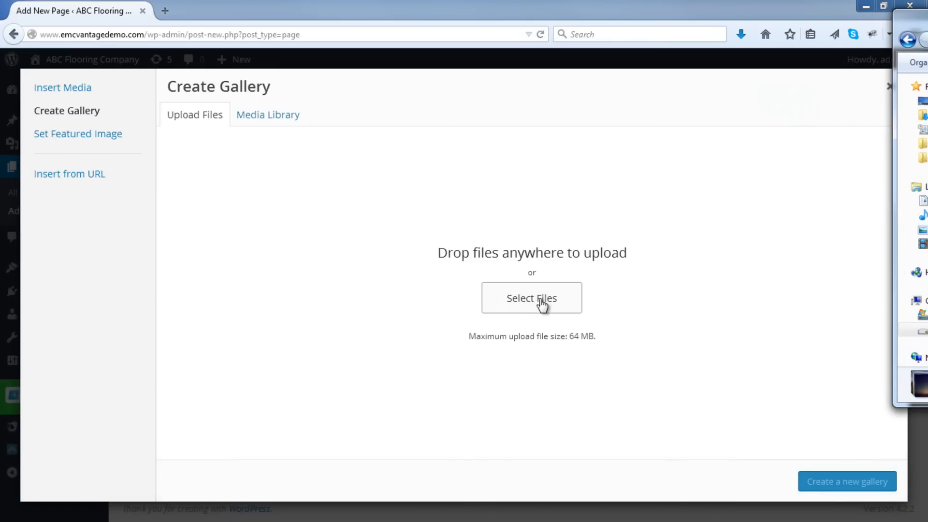
# Step: Browse the computer for photos, navigating up to the 02 VANTAGE folder
pyautogui.click(531, 297)
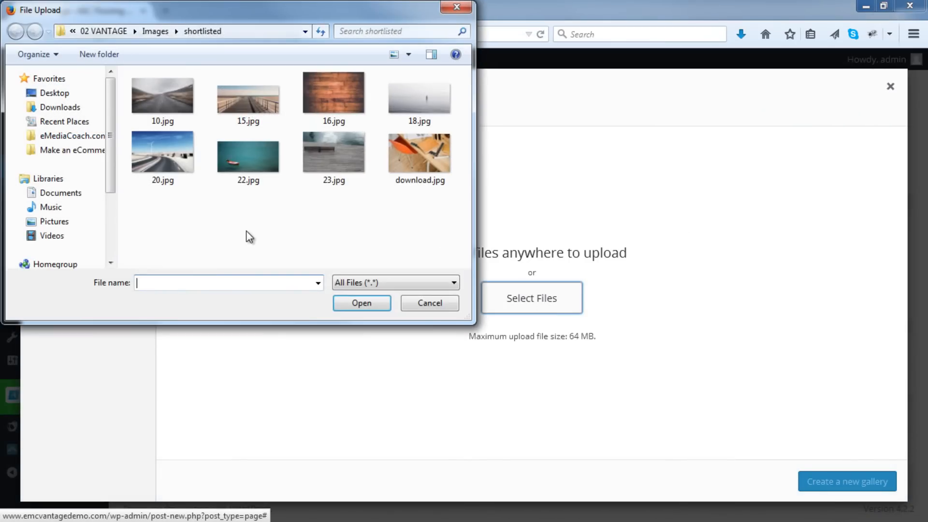
pyautogui.click(14, 31)
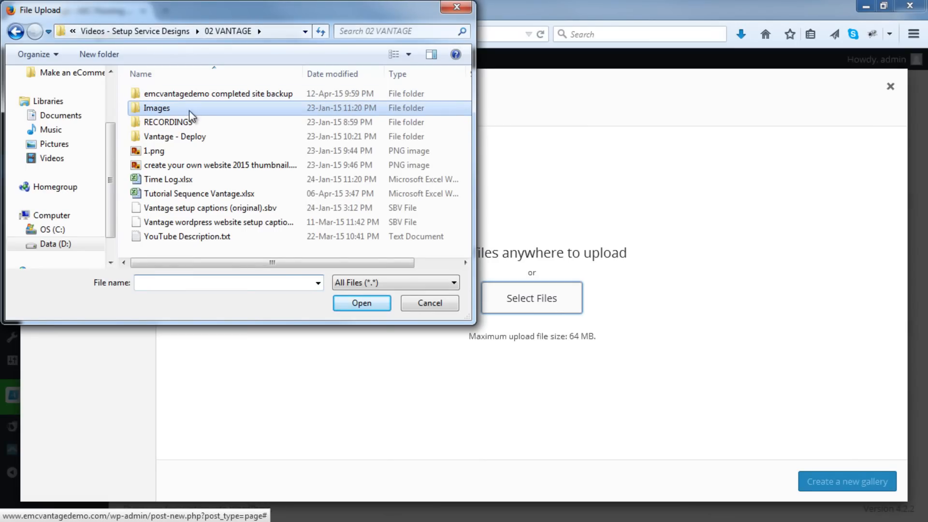
pyautogui.moveTo(456, 7)
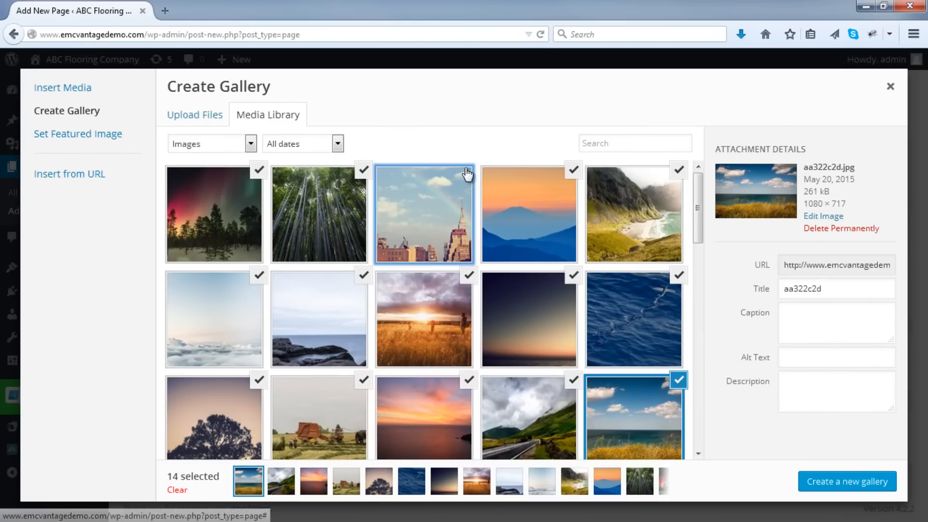
# Step: Deselect and reselect the blue mountain photo so all 15 photos stay chosen
pyautogui.click(424, 213)
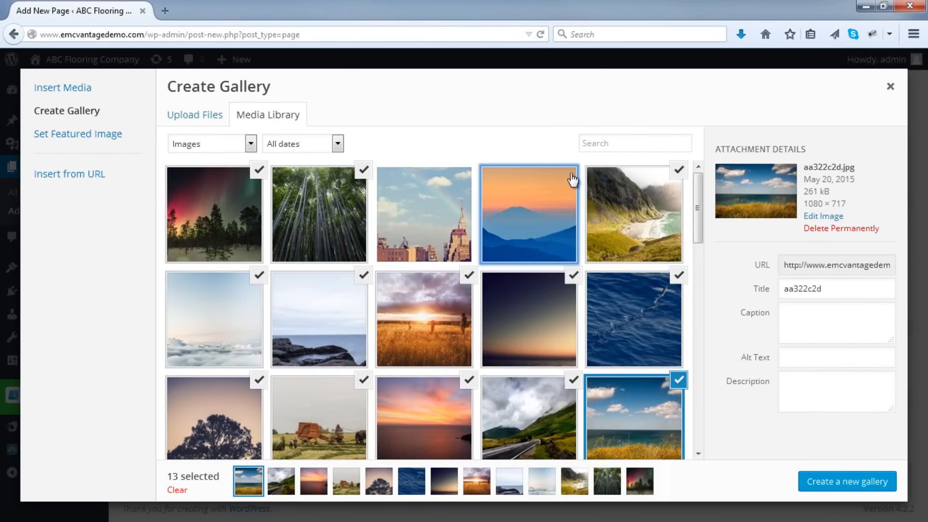
pyautogui.click(423, 214)
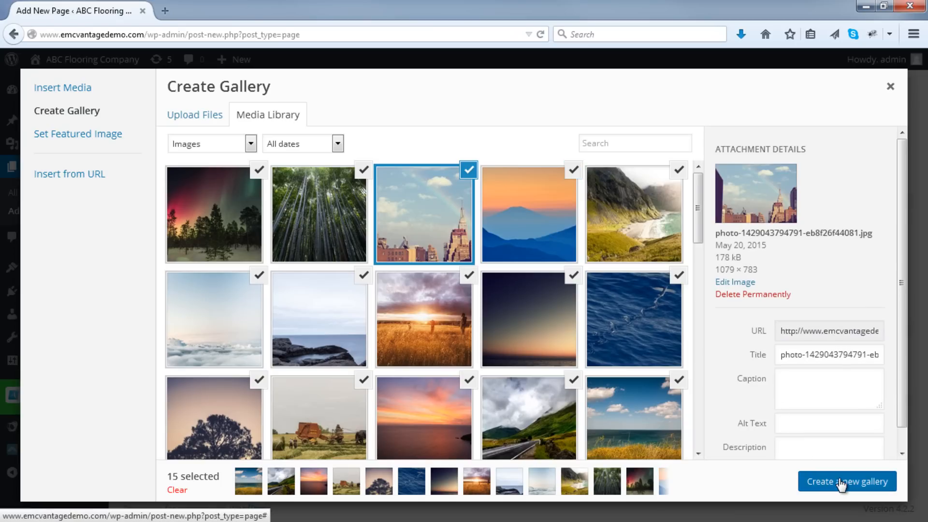
# Step: Create the gallery with Link To Media File, 5 columns and Thumbnail size
pyautogui.click(846, 481)
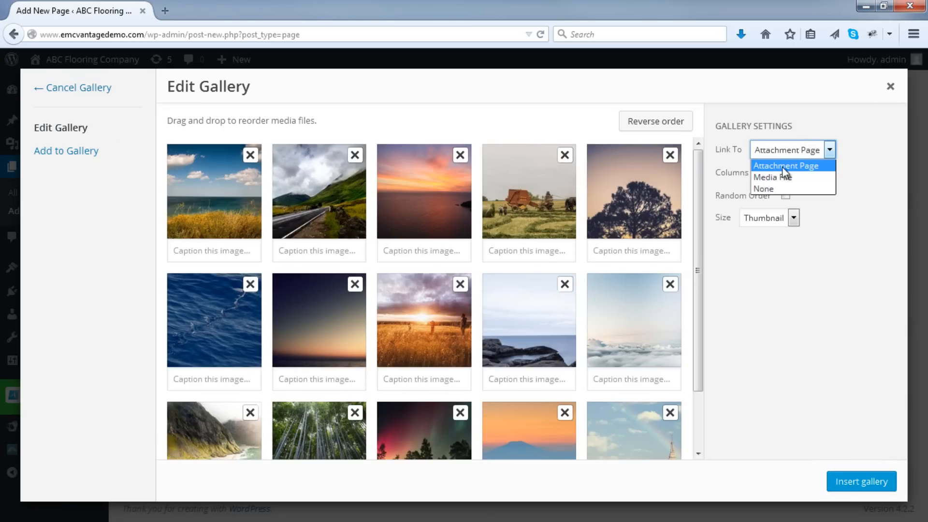
pyautogui.moveTo(783, 177)
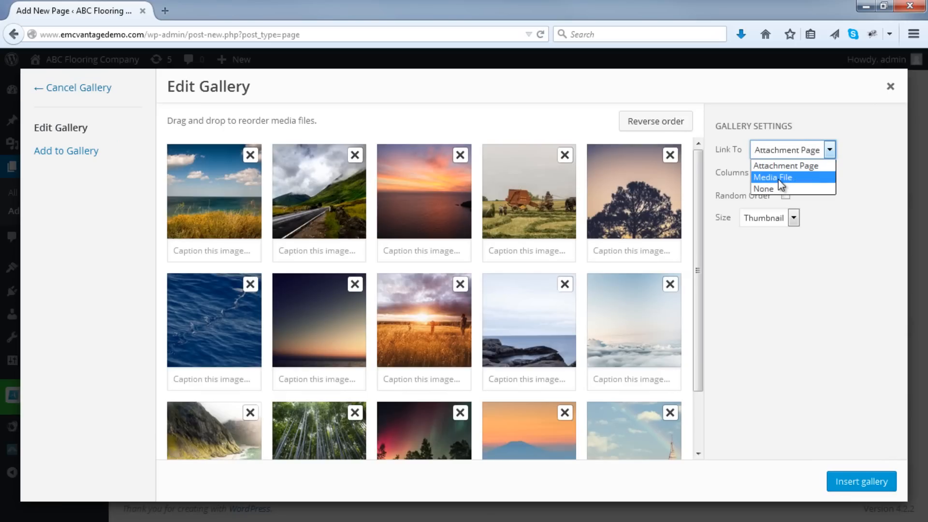
pyautogui.click(777, 172)
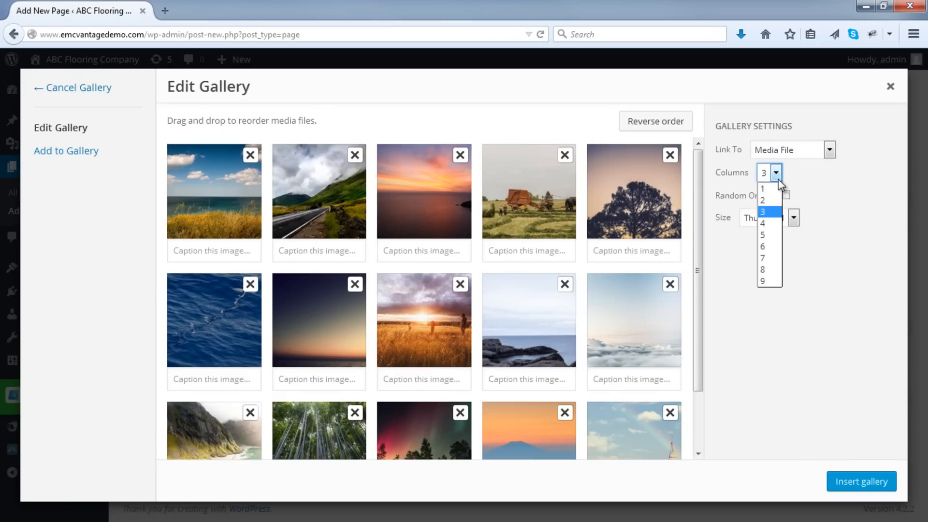
pyautogui.moveTo(770, 234)
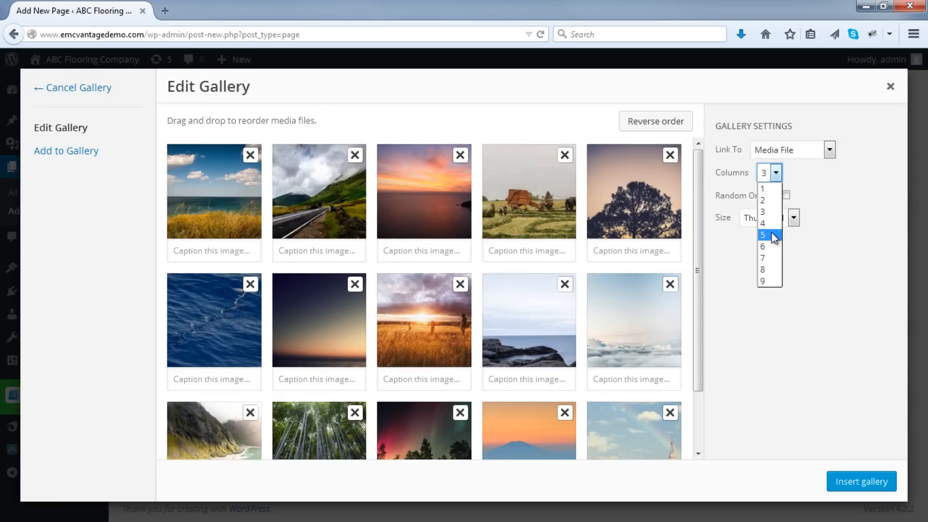
pyautogui.click(762, 234)
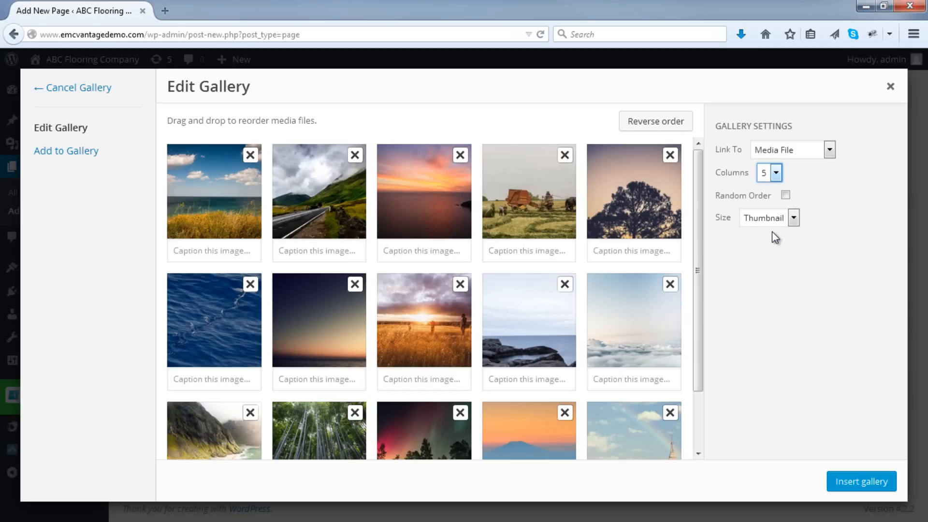
pyautogui.moveTo(776, 234)
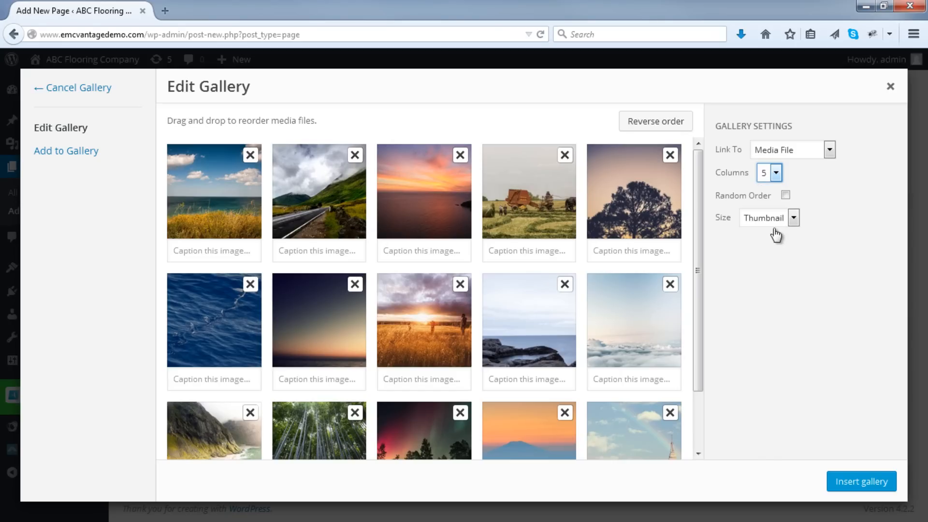
pyautogui.click(769, 172)
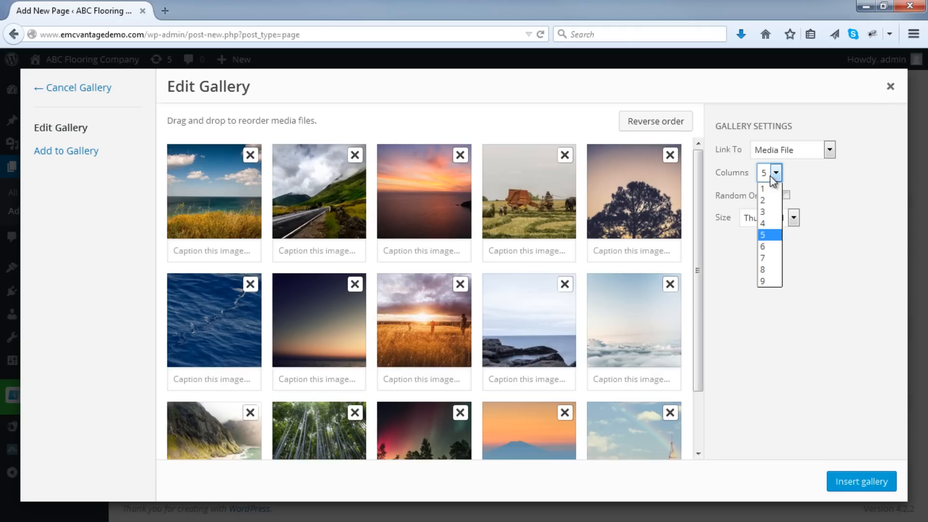
pyautogui.click(770, 217)
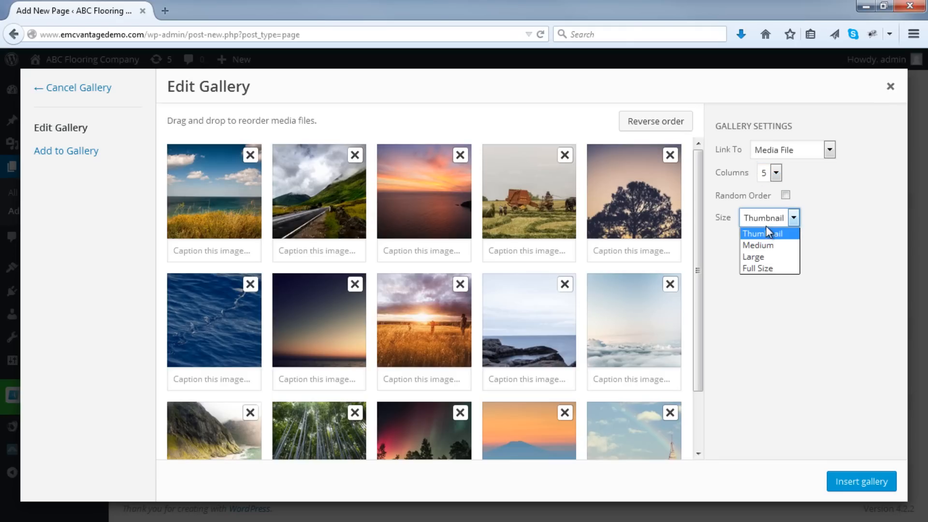
pyautogui.click(764, 233)
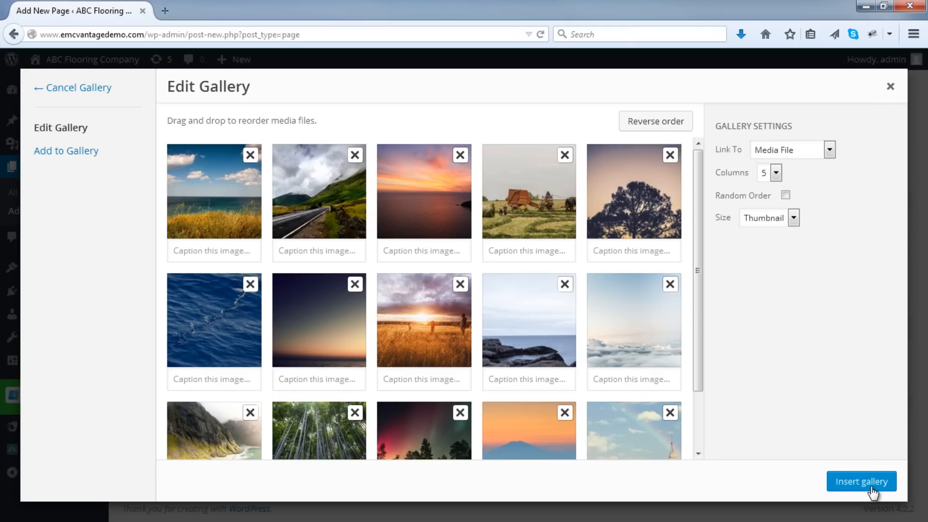
# Step: Insert the gallery into the page and publish the New Gallery page
pyautogui.click(861, 482)
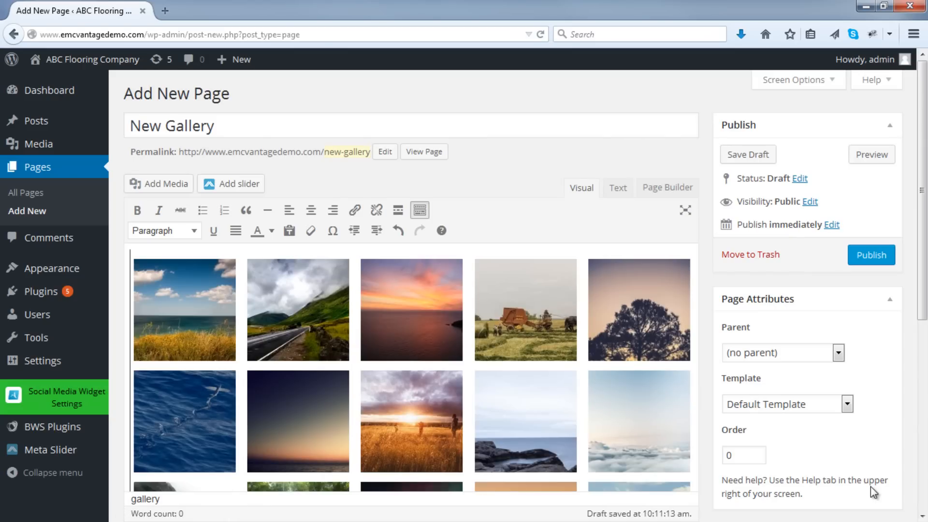
pyautogui.moveTo(738, 345)
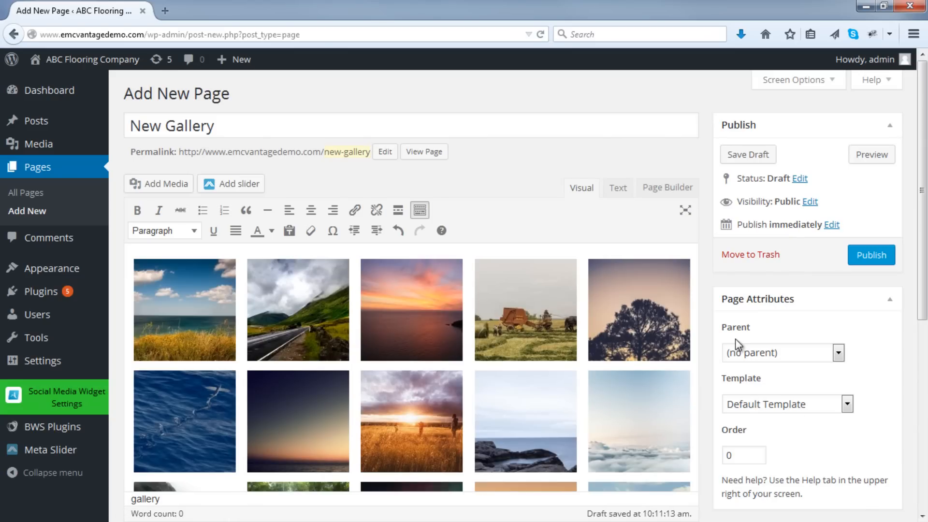
pyautogui.click(871, 255)
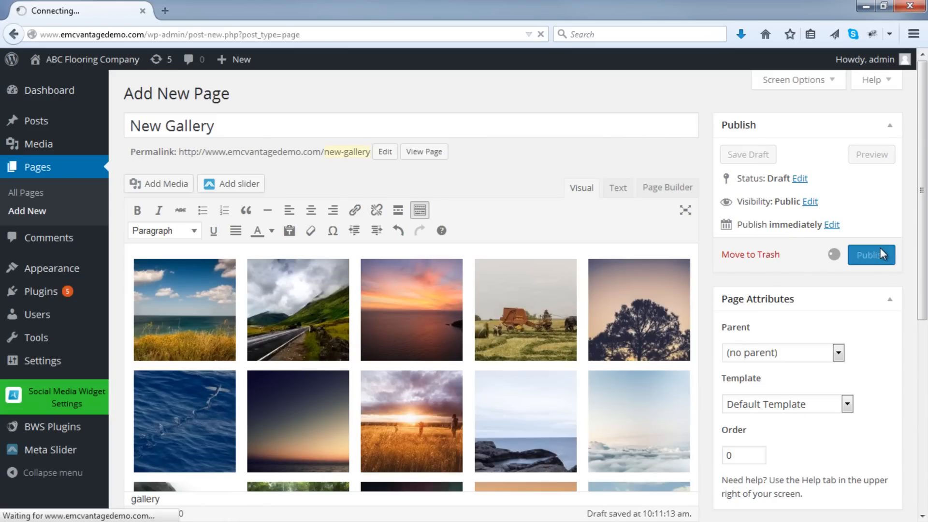
pyautogui.click(869, 254)
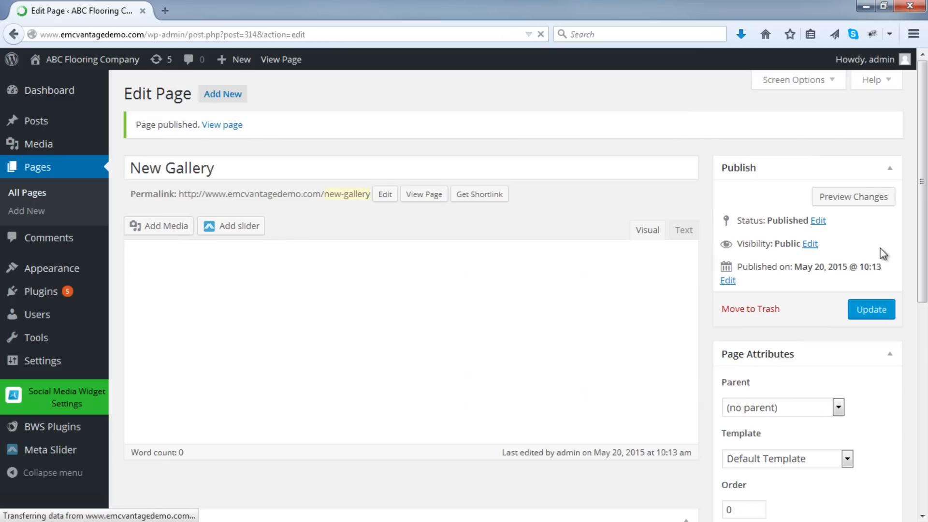
# Step: View the published New Gallery page in a new tab
pyautogui.rightClick(424, 193)
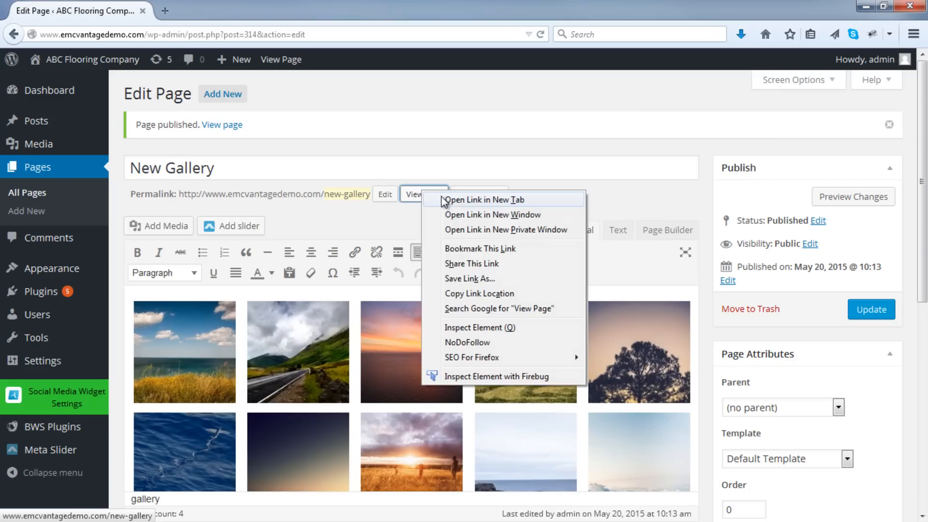
pyautogui.click(483, 200)
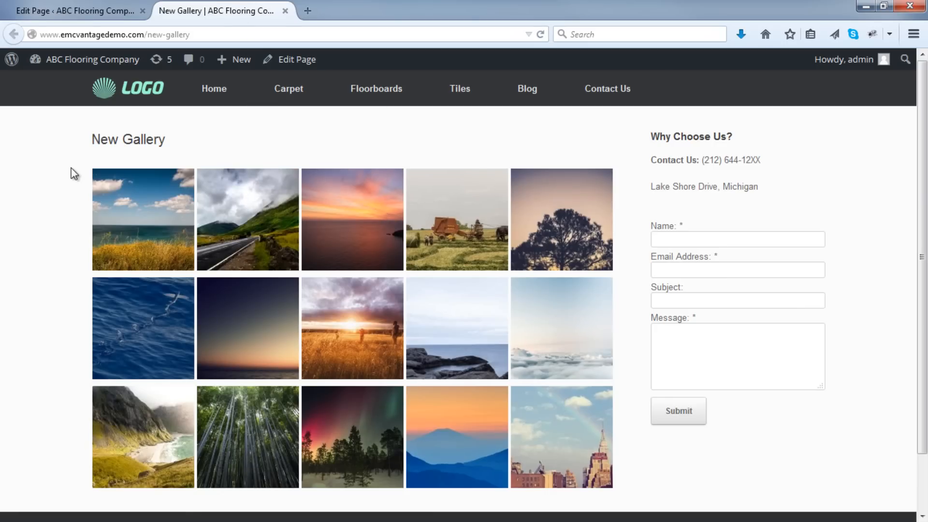
pyautogui.moveTo(324, 205)
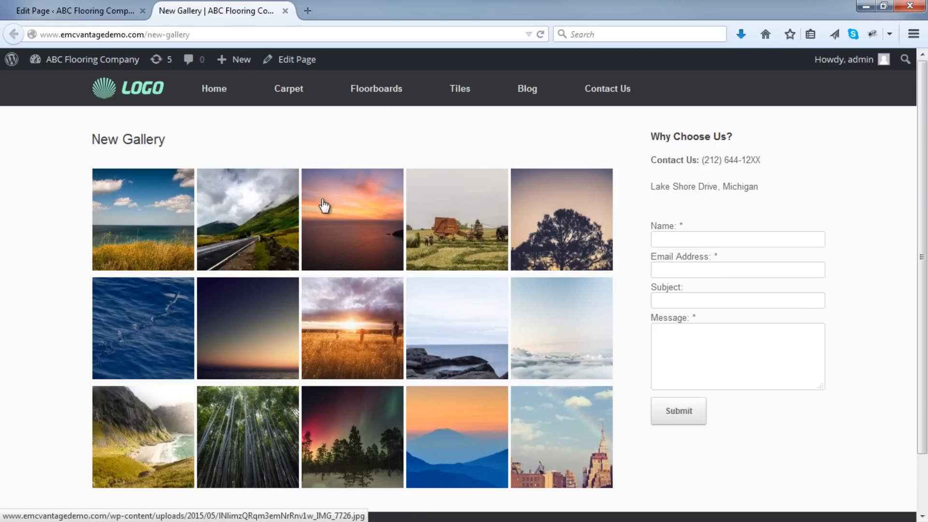
pyautogui.moveTo(627, 181)
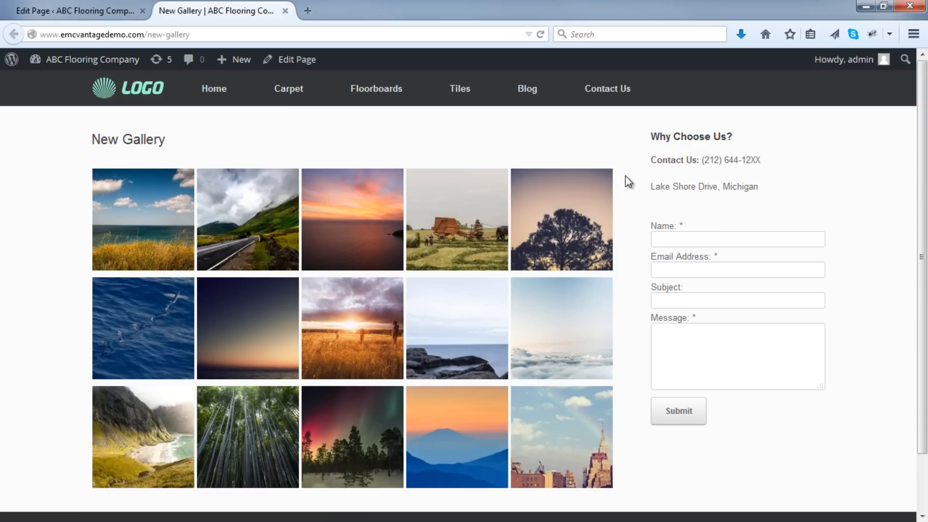
pyautogui.moveTo(619, 141)
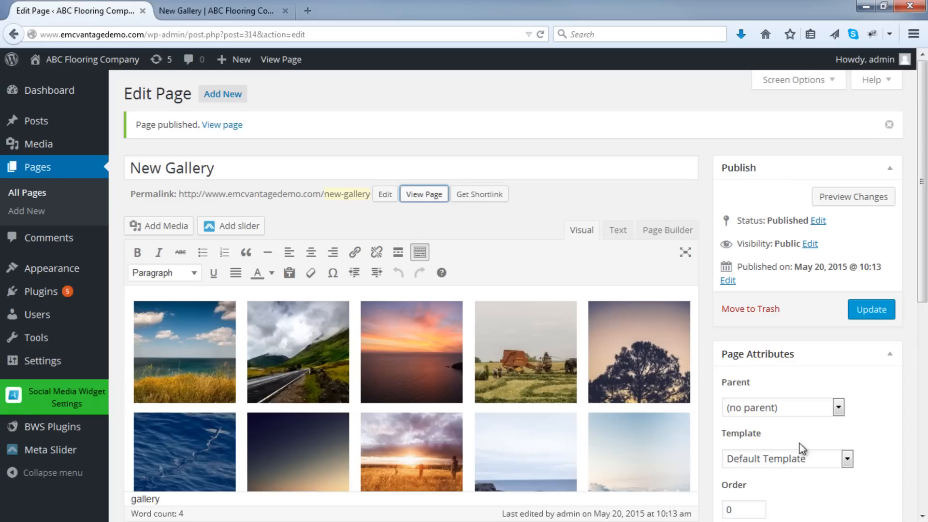
pyautogui.moveTo(837, 465)
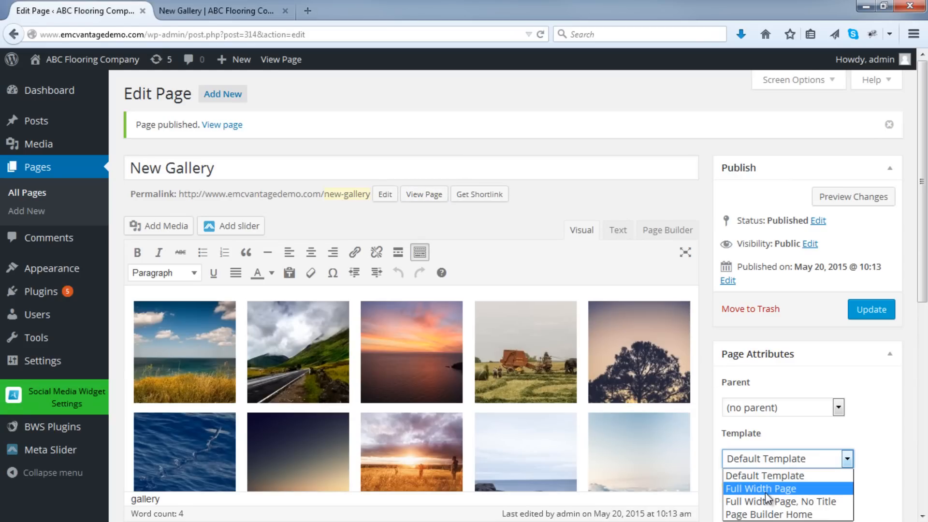
# Step: Set the page template to Full Width Page and update the page
pyautogui.click(762, 487)
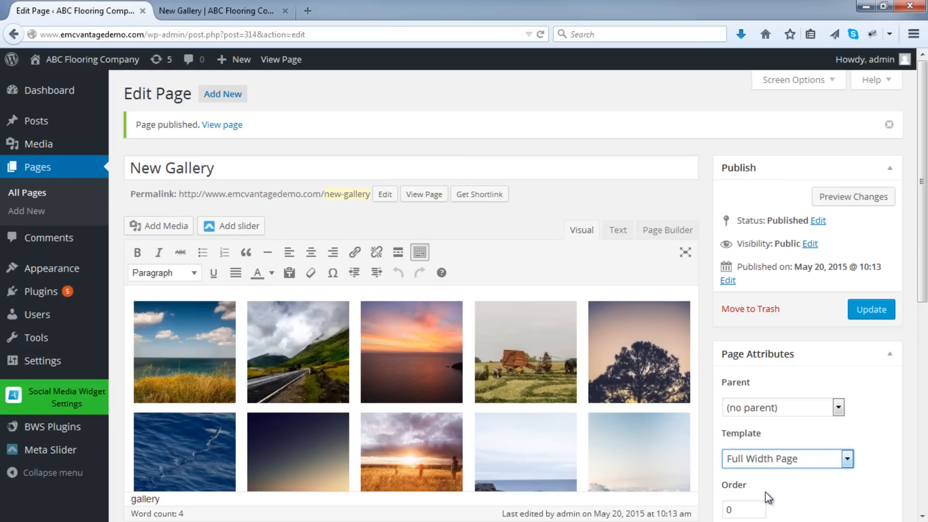
pyautogui.click(871, 309)
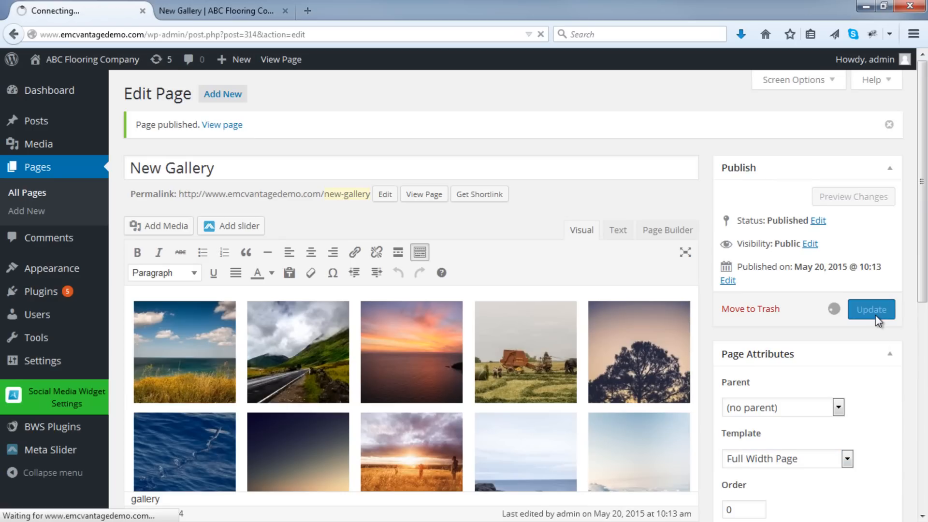
pyautogui.click(871, 309)
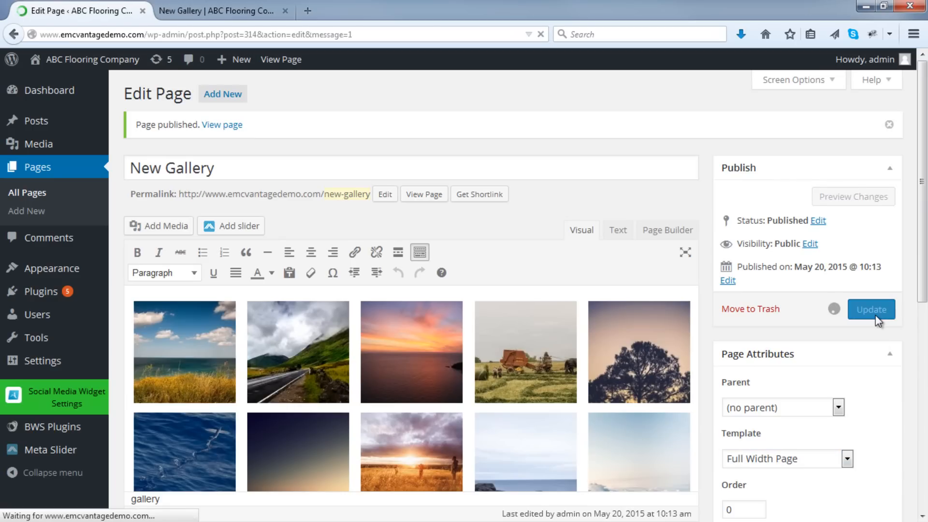
# Step: Reload the live New Gallery page and scroll through the full-width thumbnail layout
pyautogui.click(870, 309)
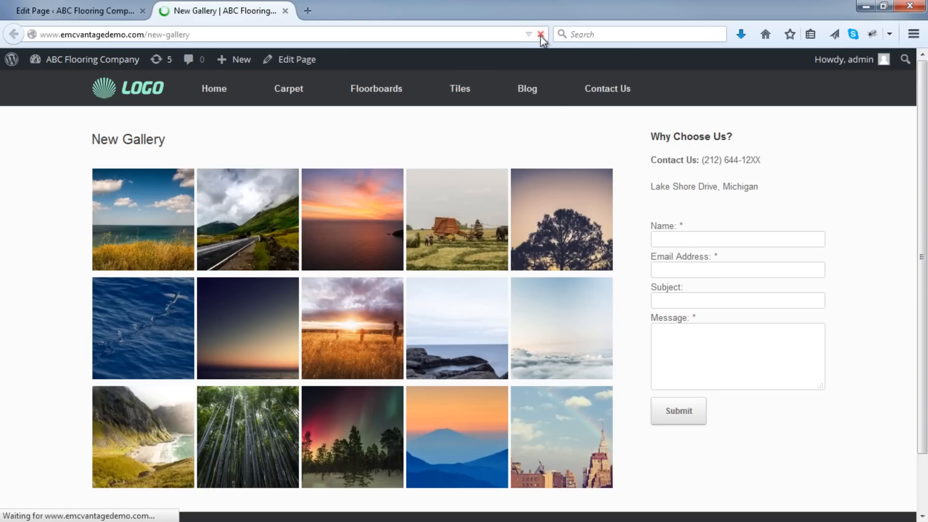
pyautogui.click(539, 34)
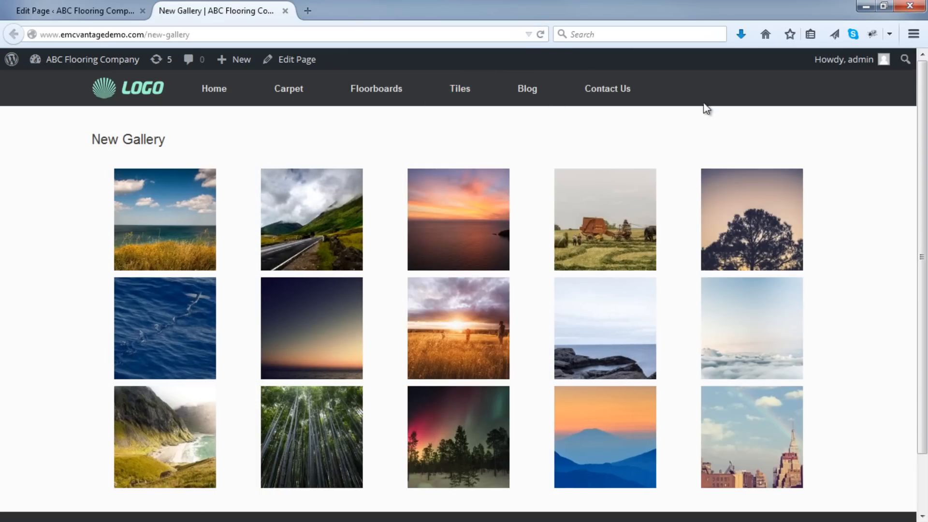
pyautogui.scroll(-3)
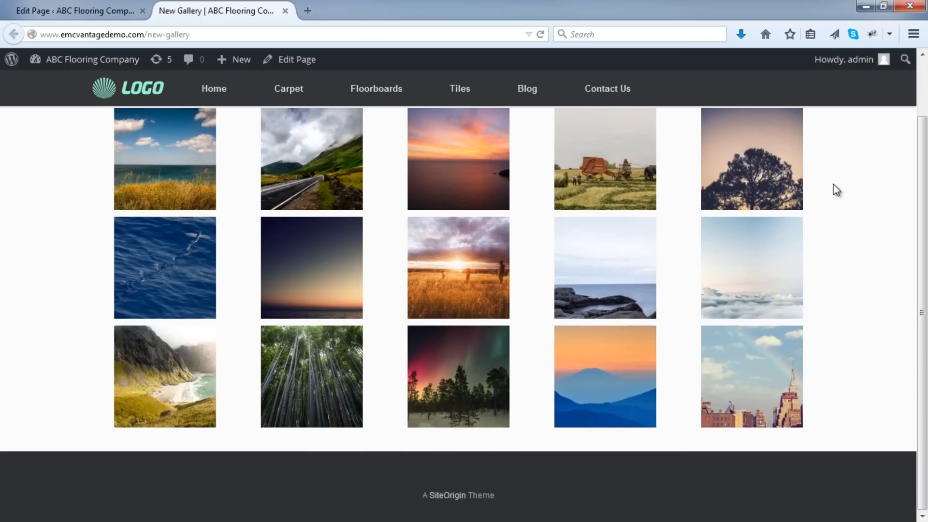
pyautogui.scroll(3)
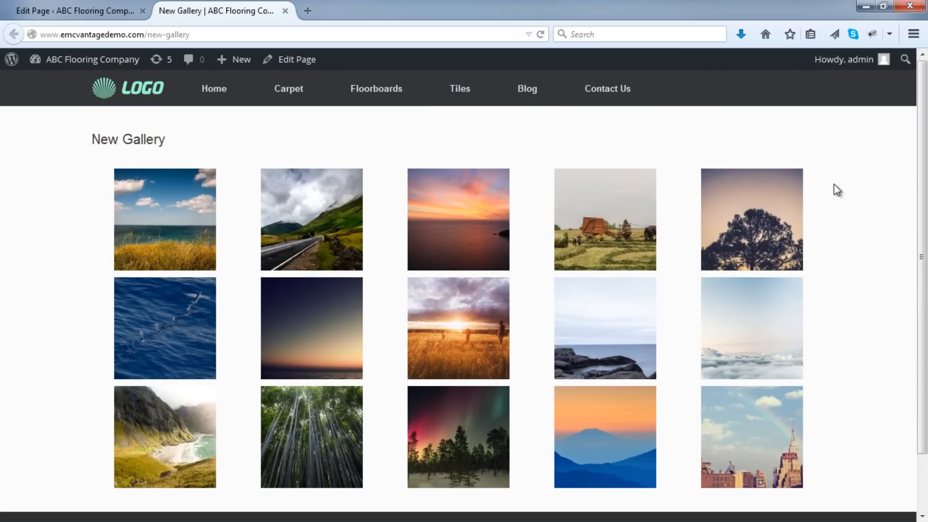
pyautogui.moveTo(415, 130)
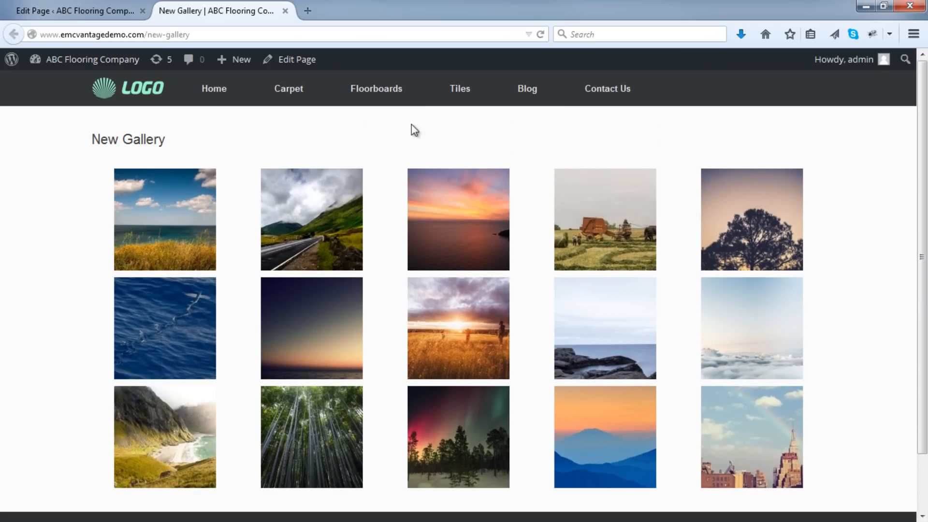
pyautogui.moveTo(253, 206)
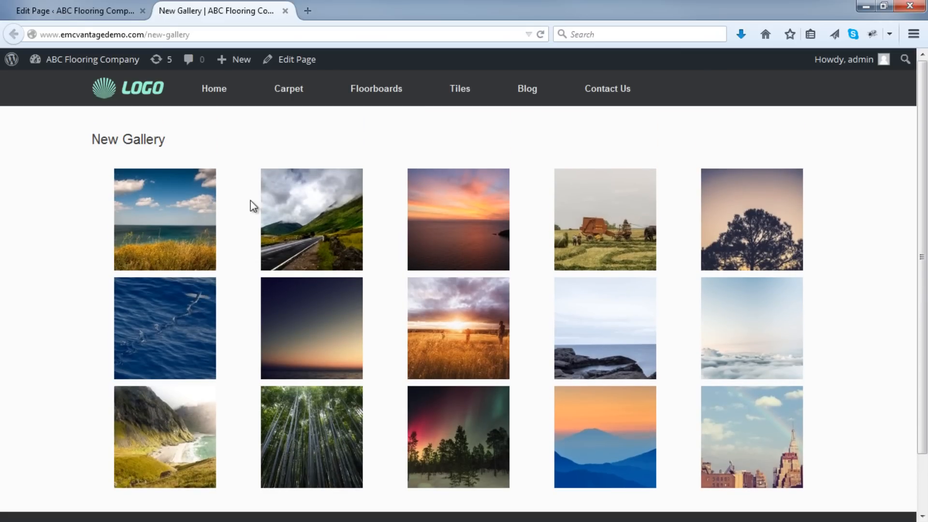
pyautogui.moveTo(189, 224)
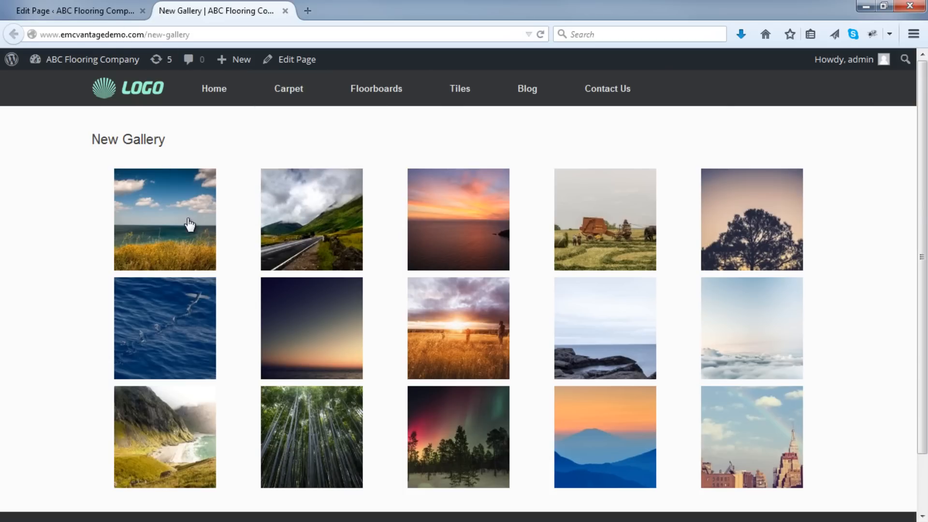
pyautogui.moveTo(397, 231)
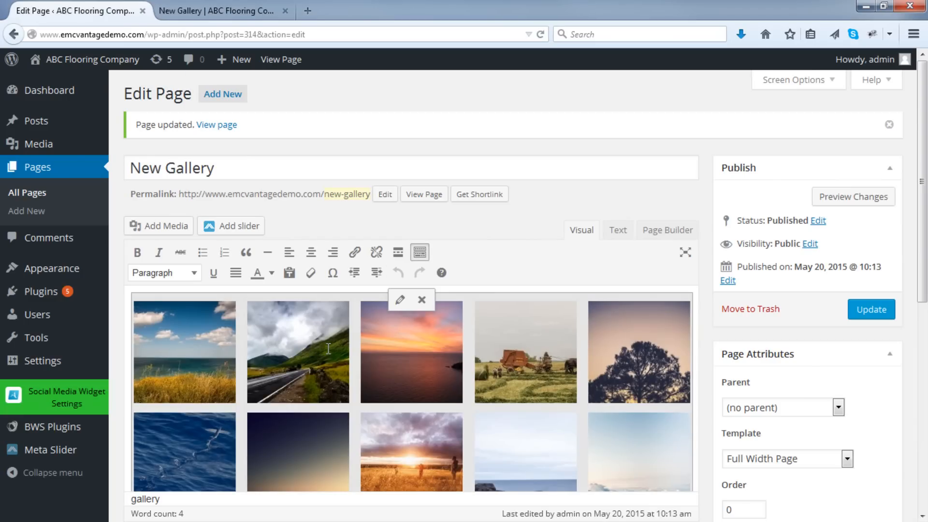
pyautogui.moveTo(377, 341)
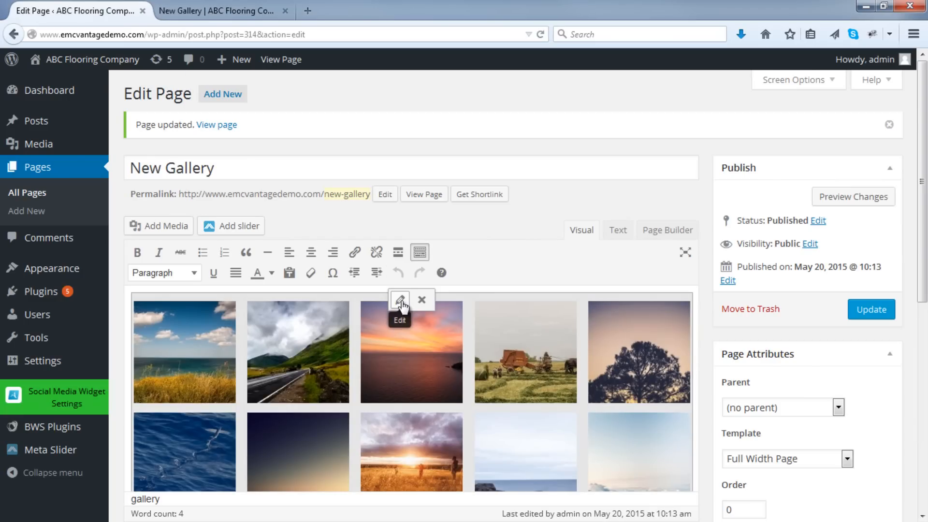
# Step: Edit the gallery to confirm Link To Media File and 5 columns, then update it
pyautogui.click(400, 299)
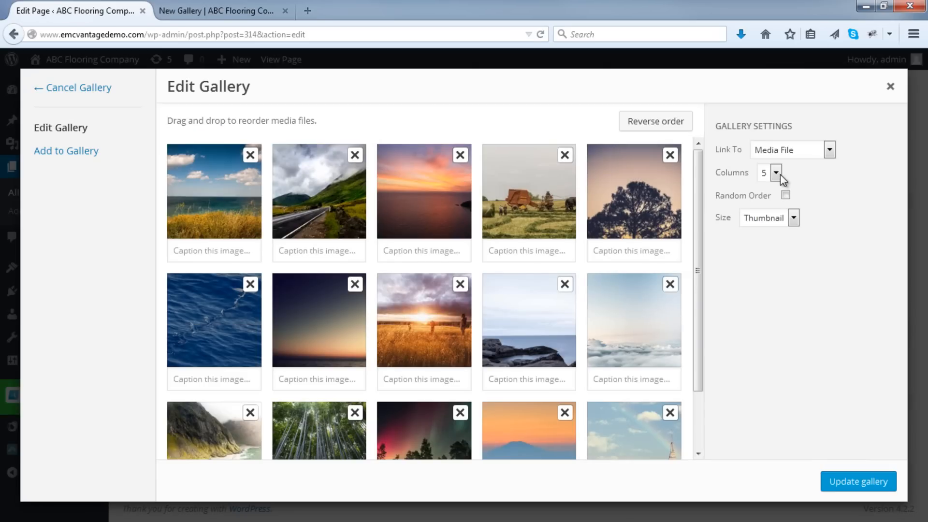
pyautogui.click(776, 172)
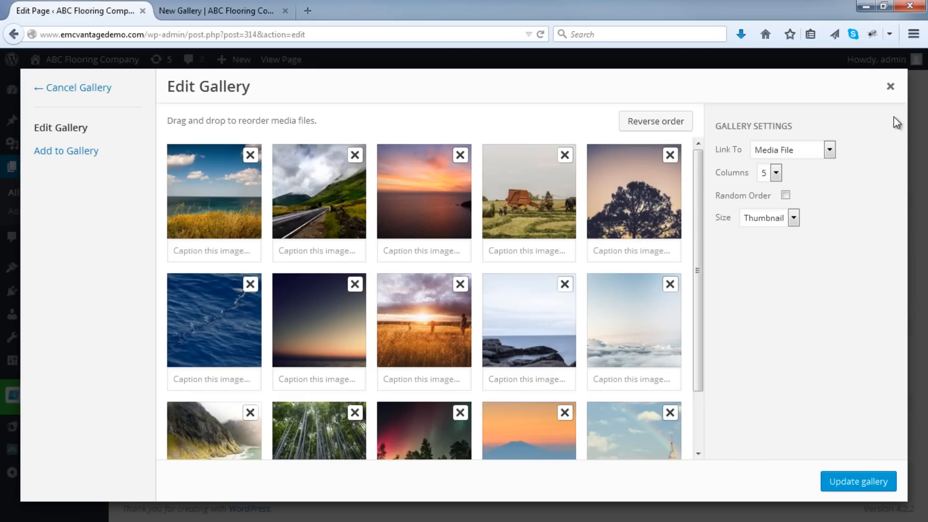
pyautogui.click(857, 481)
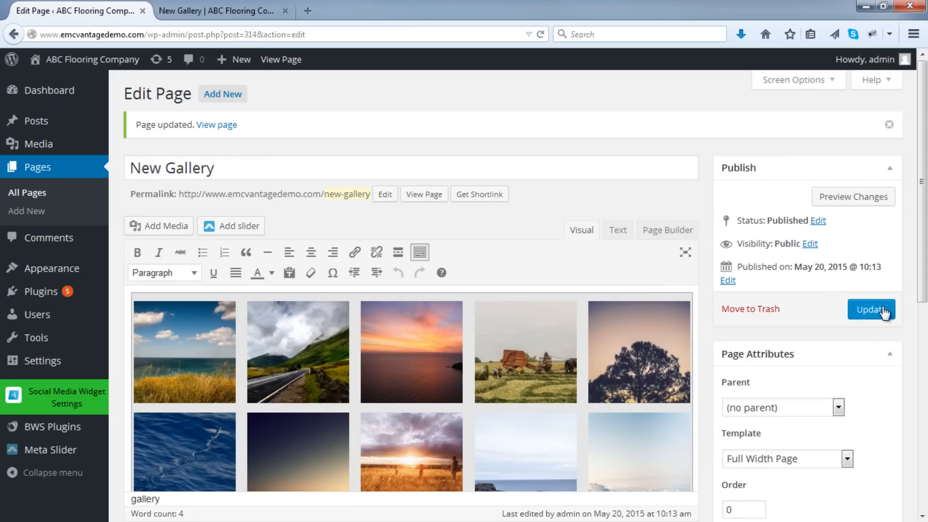
# Step: Save the page, then confirm the road and hay baler thumbnails open only as raw full-size images
pyautogui.click(871, 310)
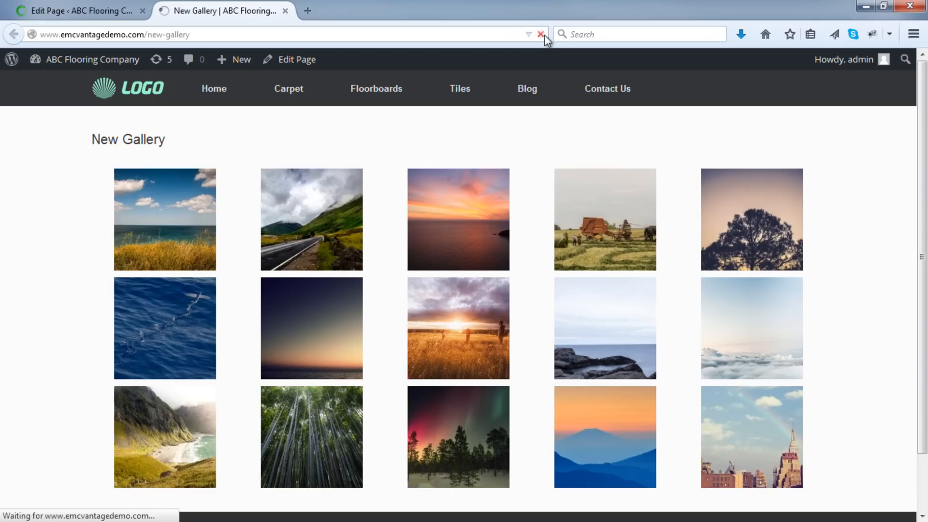
pyautogui.moveTo(539, 34)
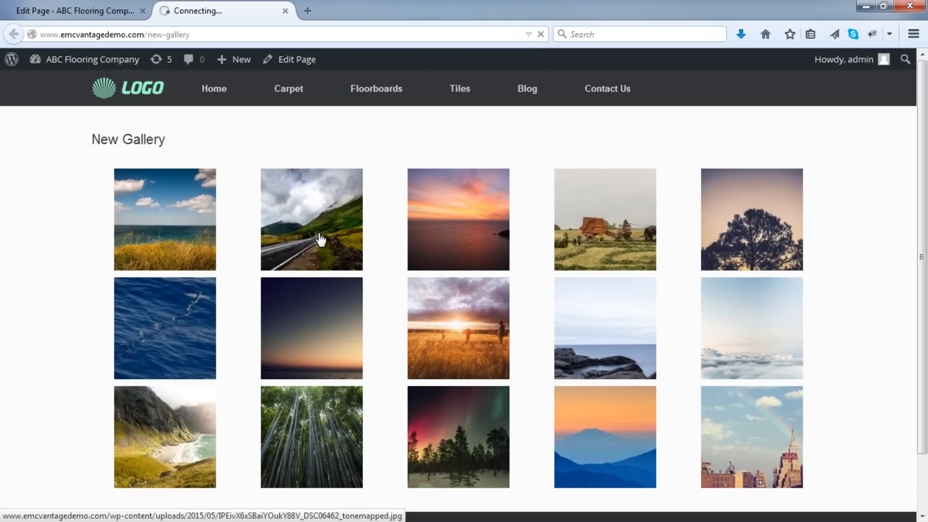
pyautogui.click(312, 220)
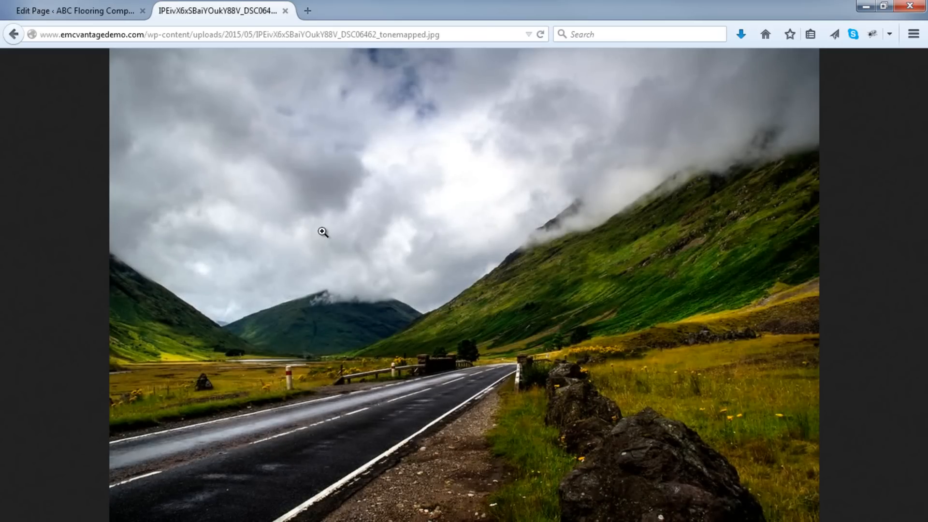
pyautogui.moveTo(806, 220)
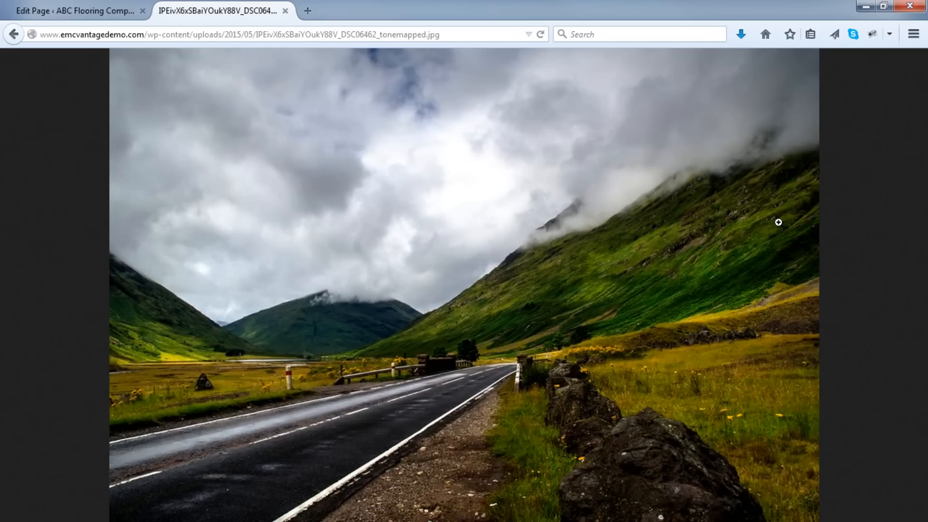
pyautogui.click(12, 34)
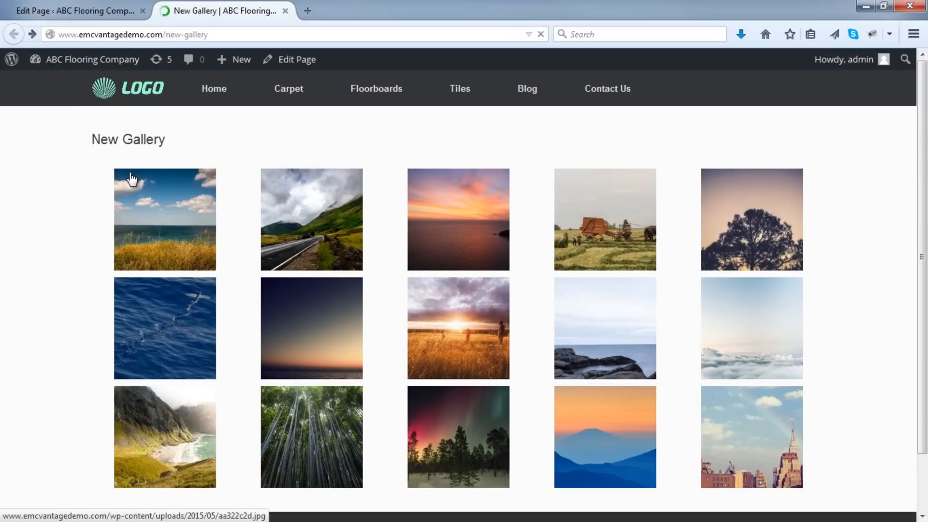
pyautogui.click(605, 219)
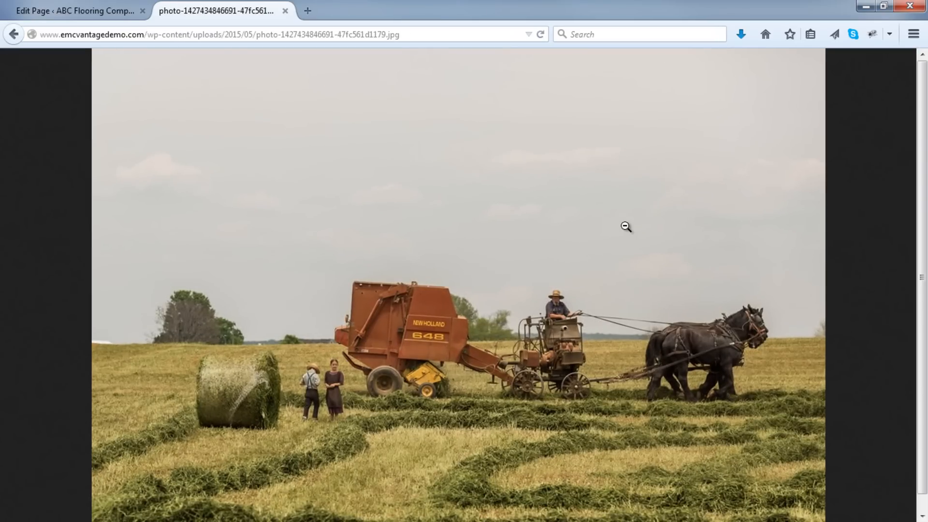
pyautogui.click(12, 34)
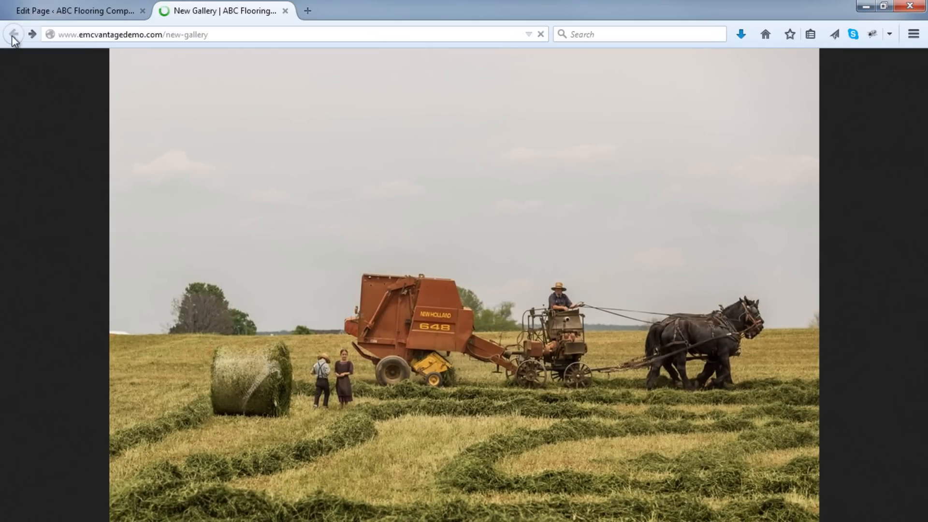
pyautogui.click(13, 34)
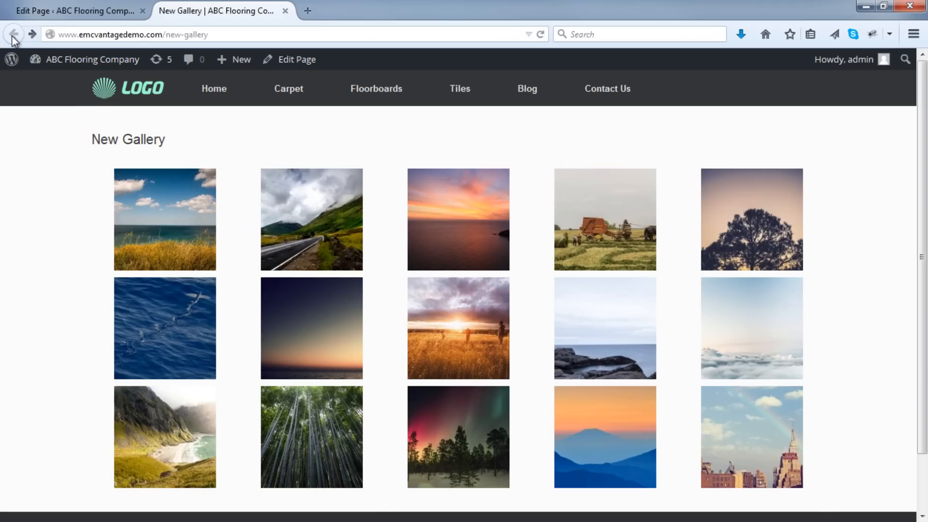
pyautogui.moveTo(67, 138)
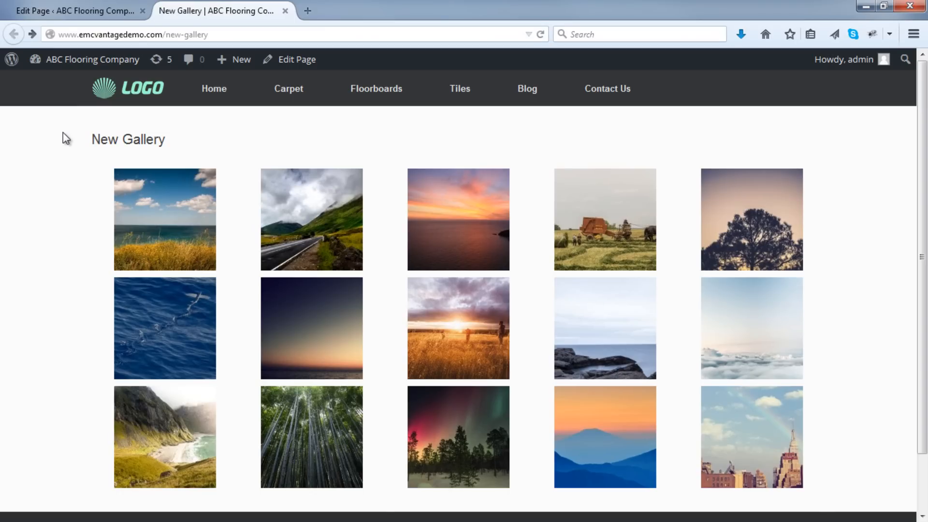
pyautogui.moveTo(238, 131)
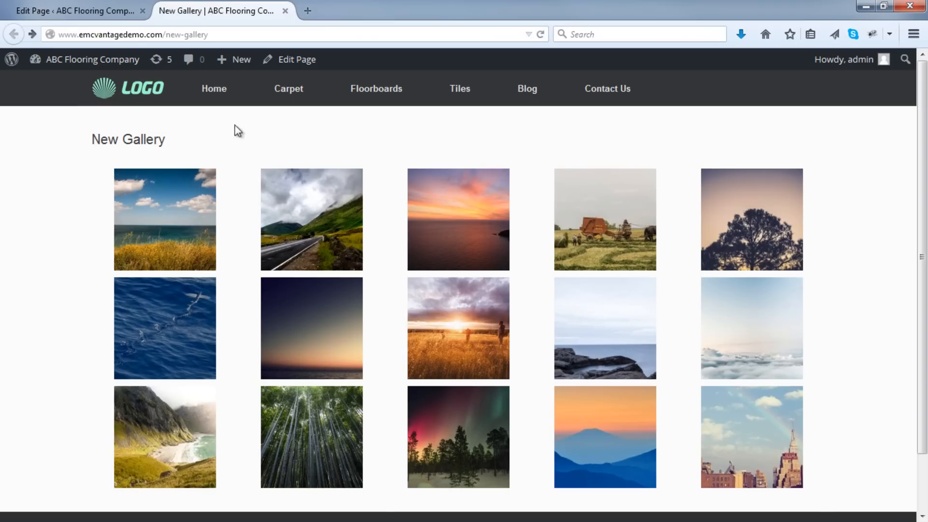
pyautogui.moveTo(743, 369)
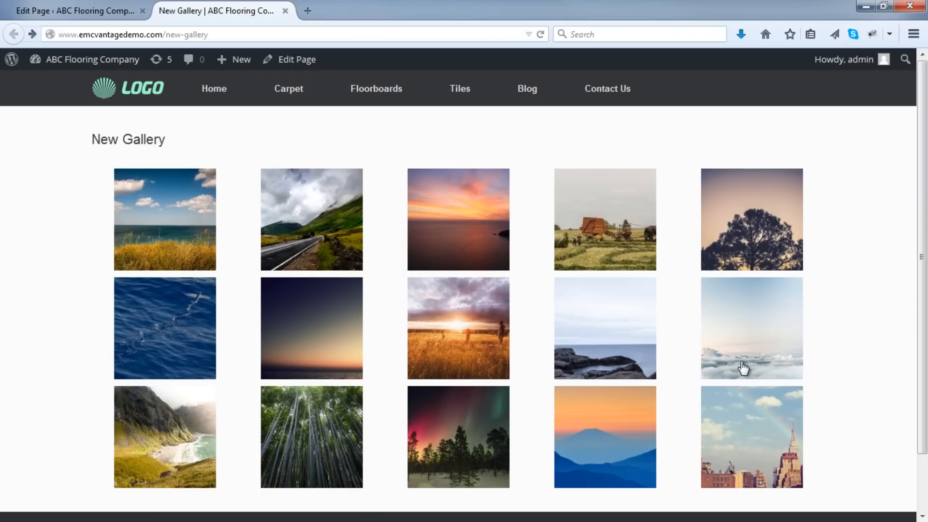
# Step: Confirm the rocky coastline thumbnail also opens as a bare image and return to New Gallery
pyautogui.click(605, 327)
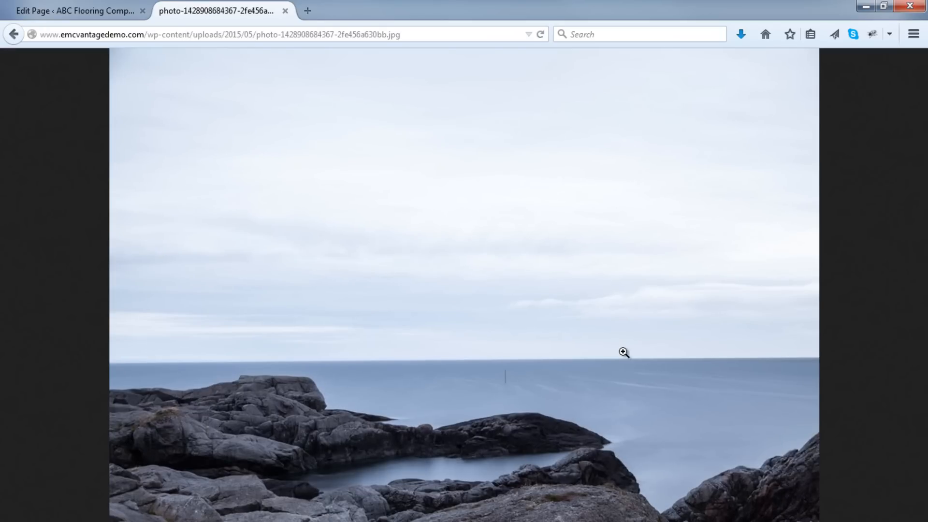
pyautogui.click(12, 34)
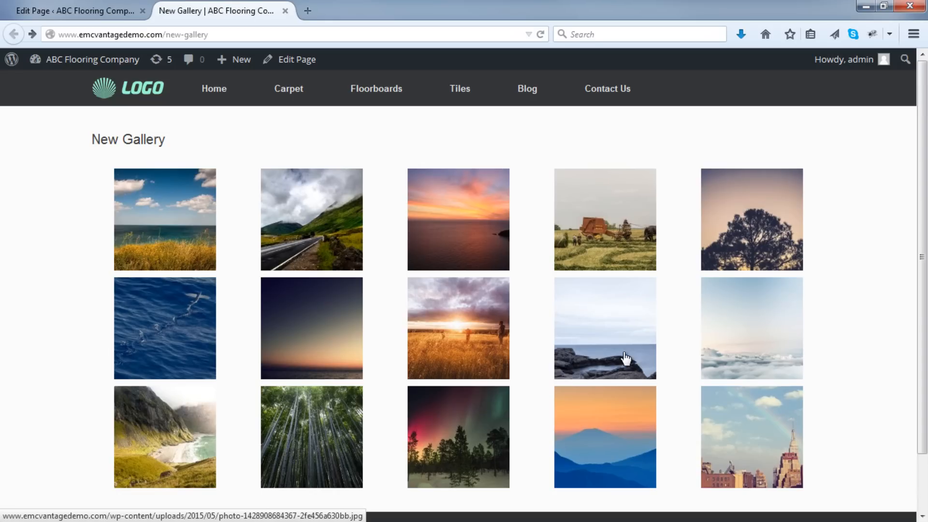
pyautogui.moveTo(87, 305)
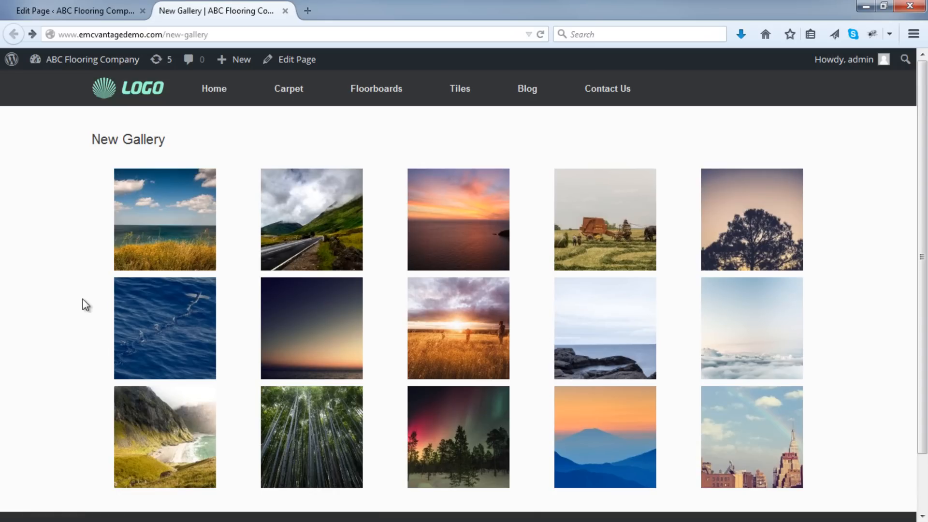
pyautogui.moveTo(79, 251)
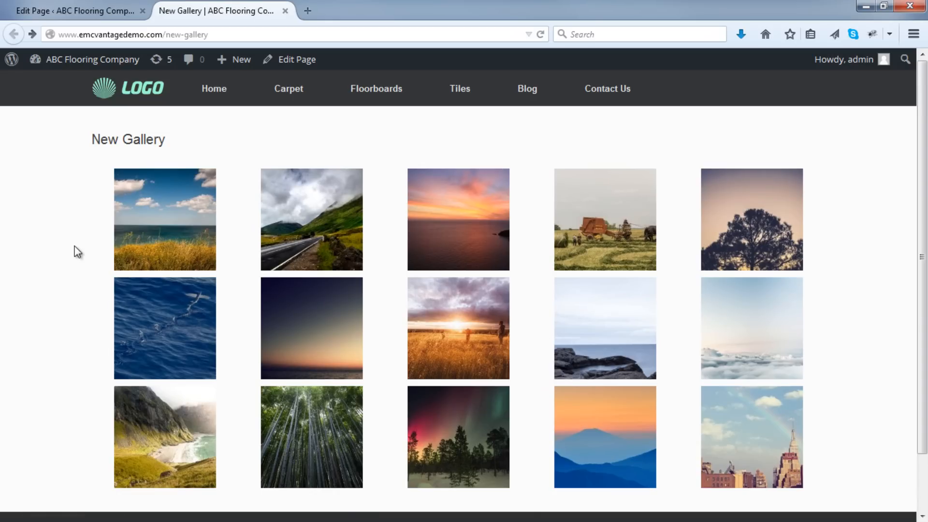
pyautogui.moveTo(80, 10)
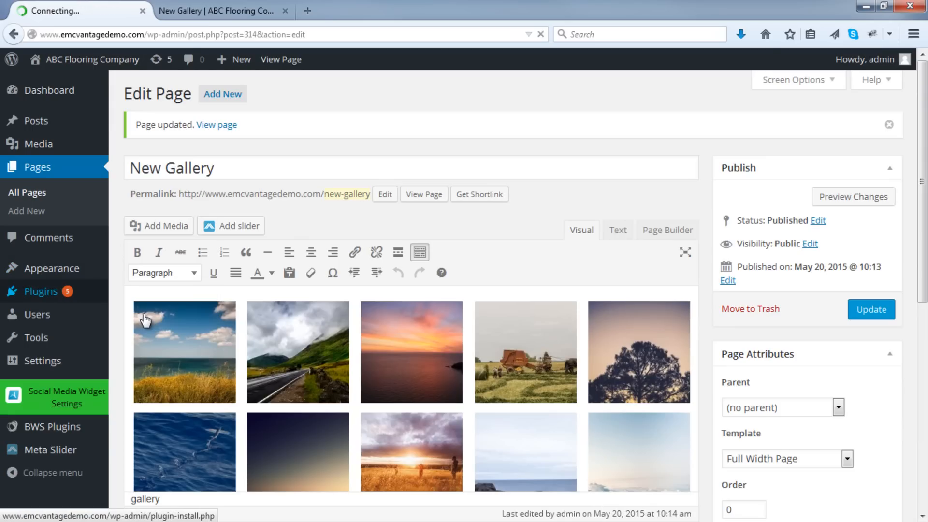
# Step: Search Add New plugins for "simple lightbox" and start installing Simple Lightbox
pyautogui.click(40, 291)
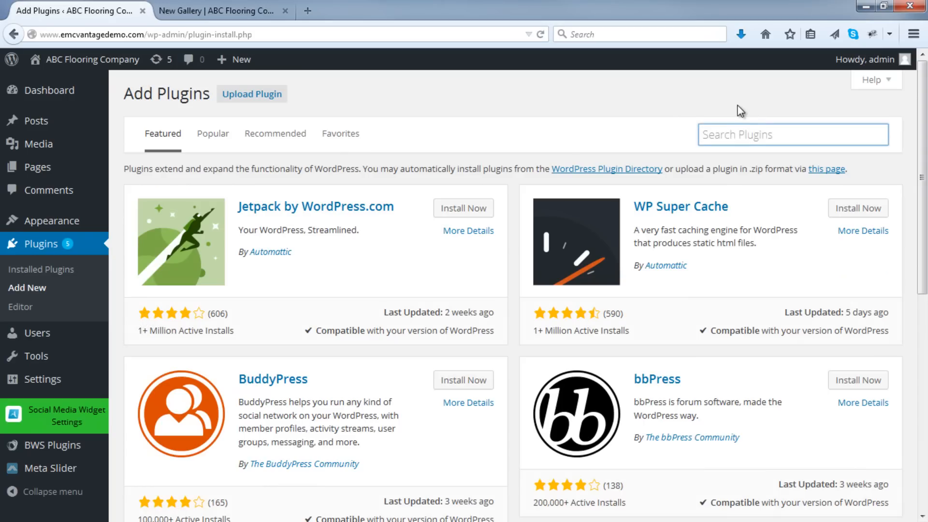
pyautogui.write('simple lightb')
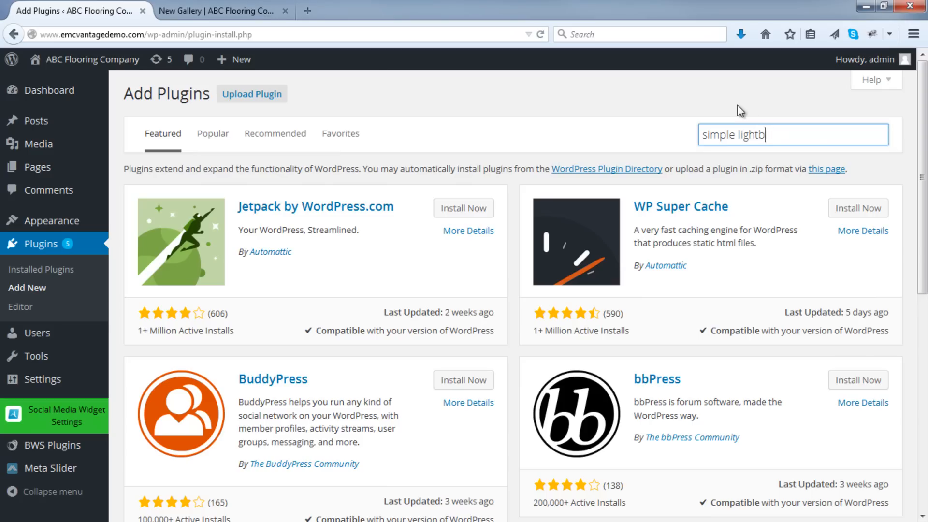
pyautogui.press('Return')
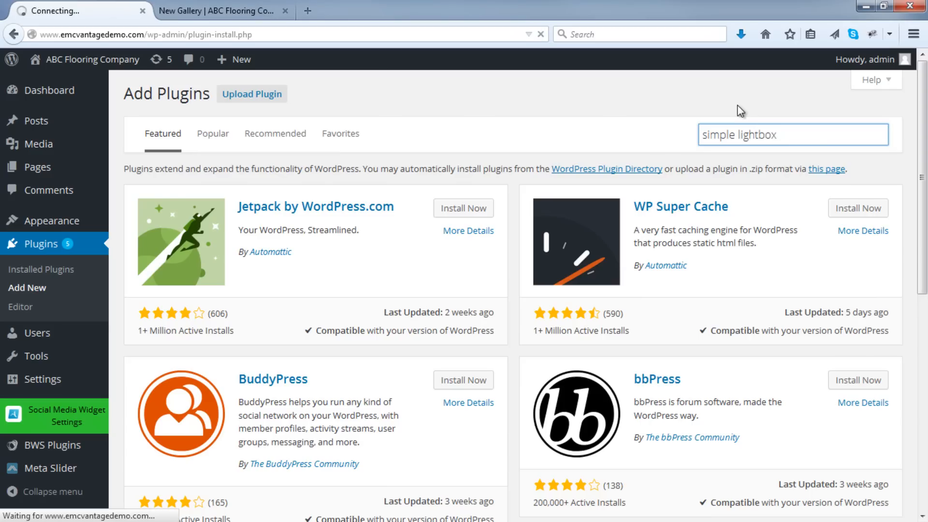
pyautogui.press('Return')
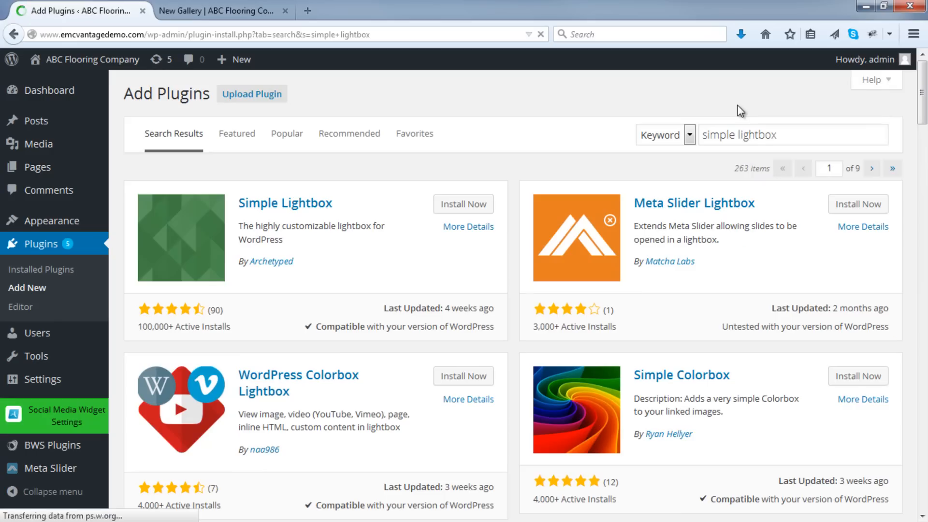
pyautogui.moveTo(224, 262)
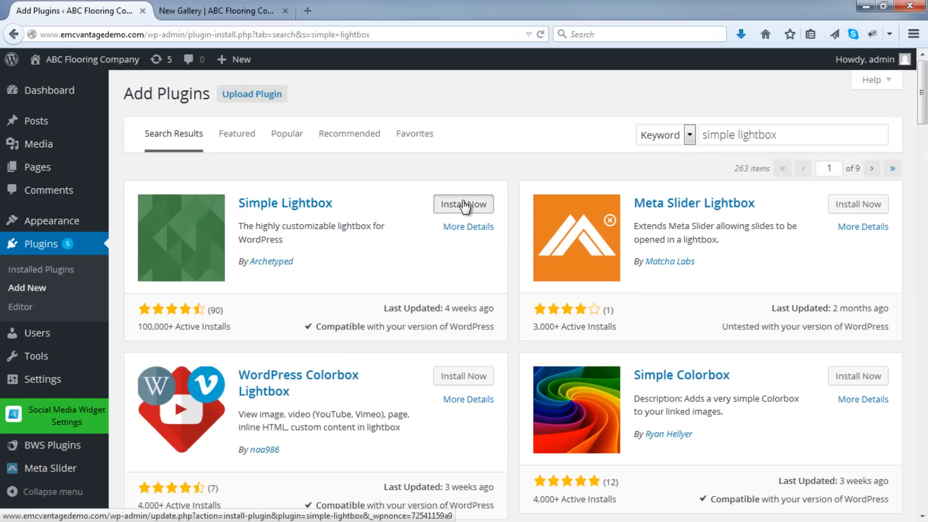
pyautogui.click(463, 204)
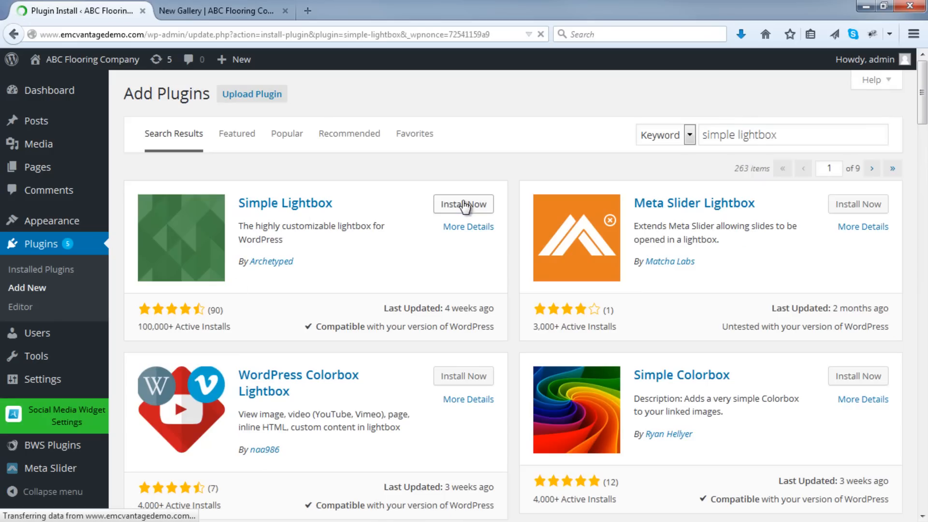
# Step: Activate Simple Lightbox and locate it in the installed plugins list
pyautogui.click(463, 204)
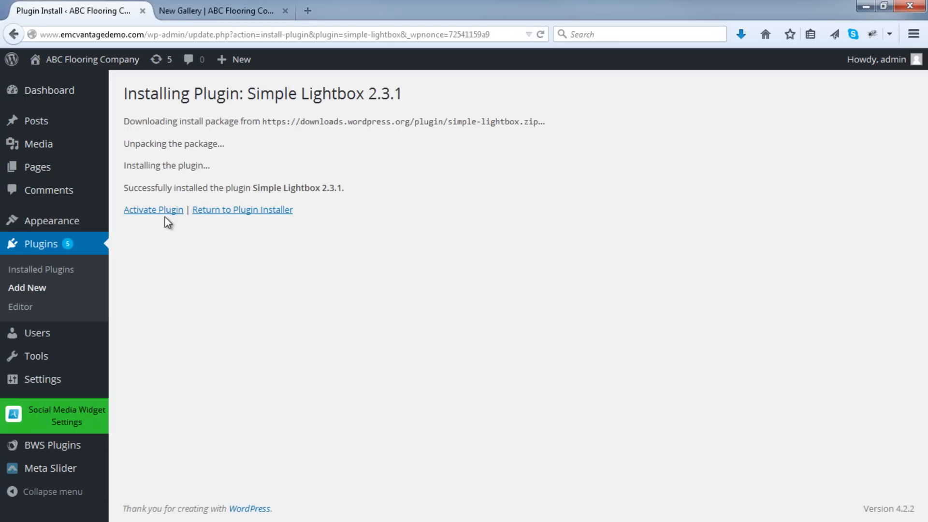
pyautogui.click(152, 208)
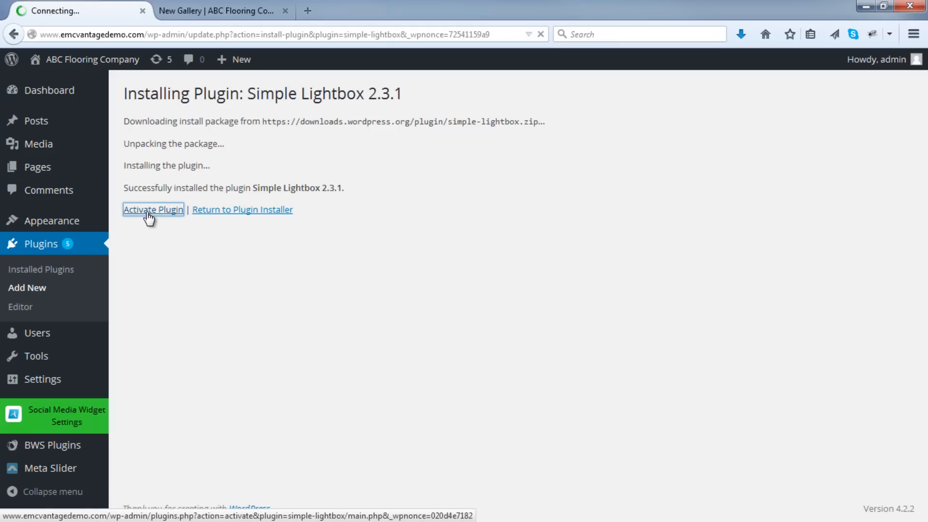
pyautogui.click(153, 209)
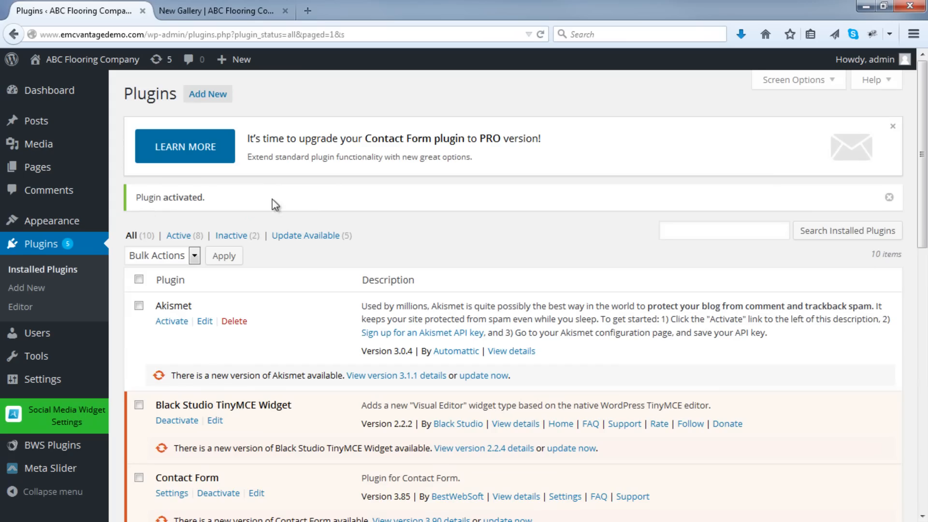
pyautogui.scroll(-3)
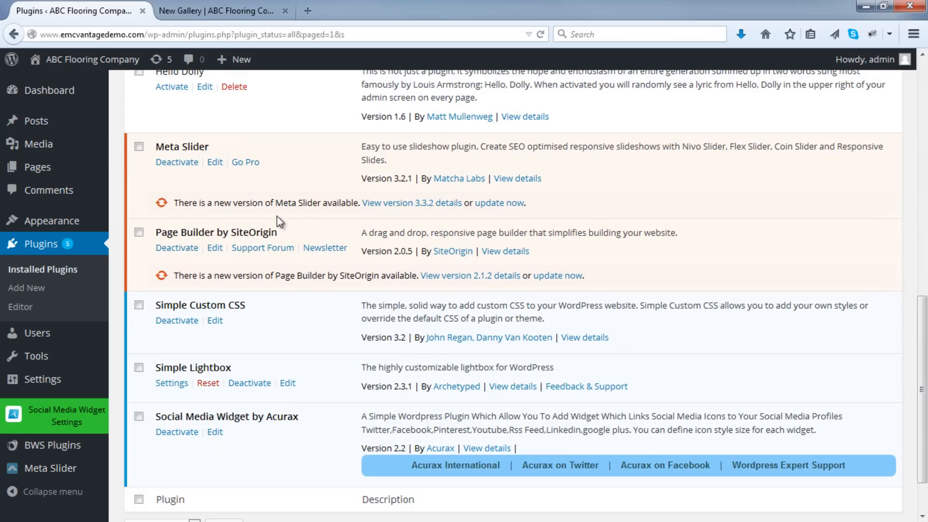
pyautogui.moveTo(162, 374)
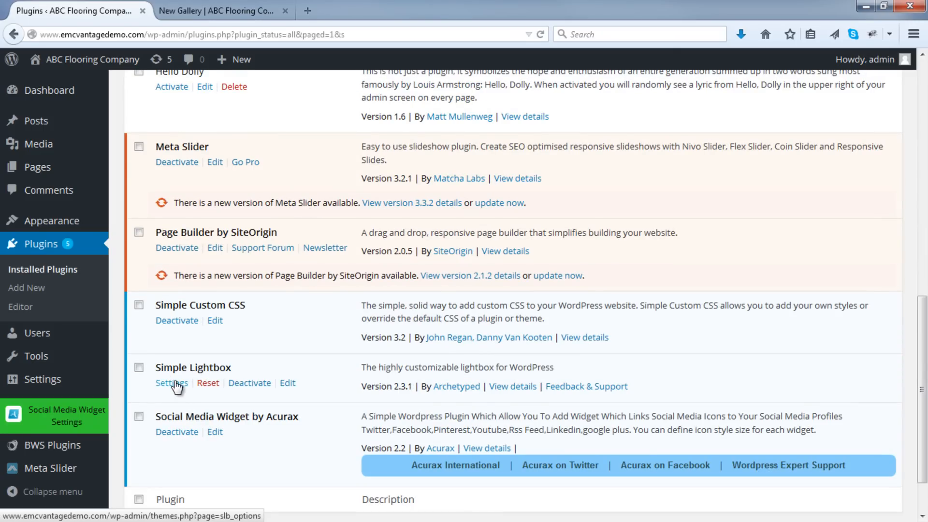
# Step: Review the Simple Lightbox settings at their defaults, then bring up the live New Gallery page
pyautogui.click(171, 382)
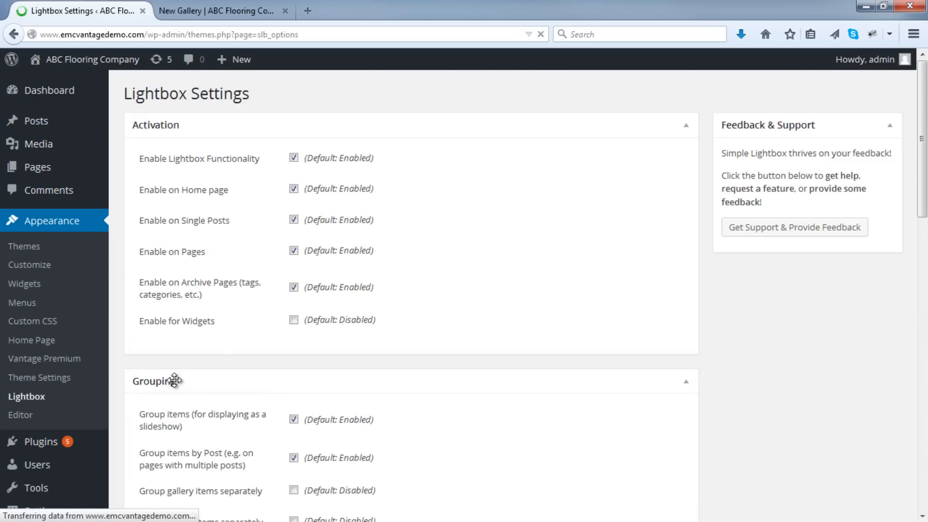
pyautogui.scroll(-3)
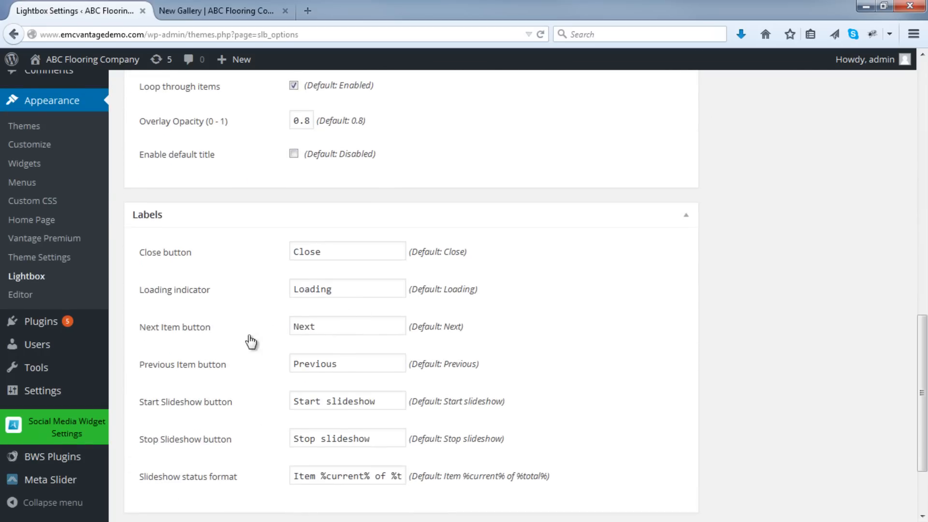
pyautogui.click(222, 11)
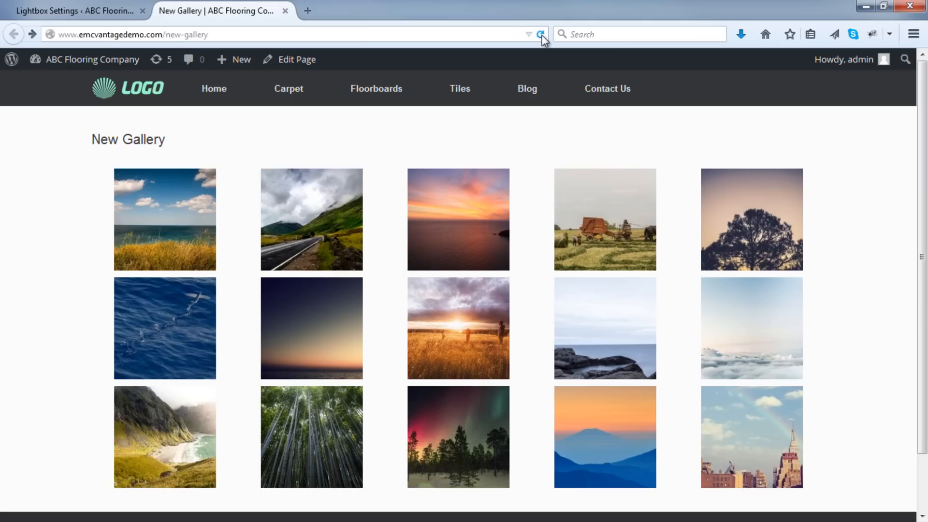
pyautogui.click(539, 34)
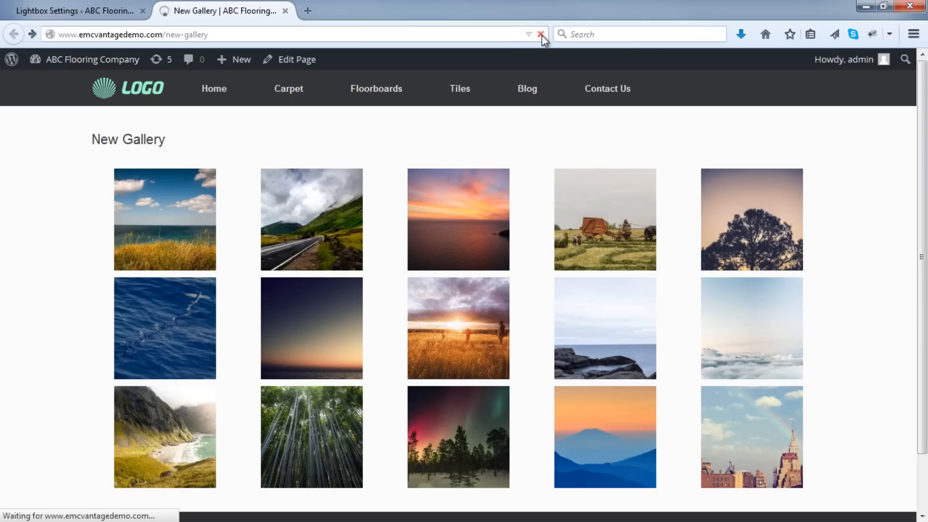
pyautogui.click(540, 33)
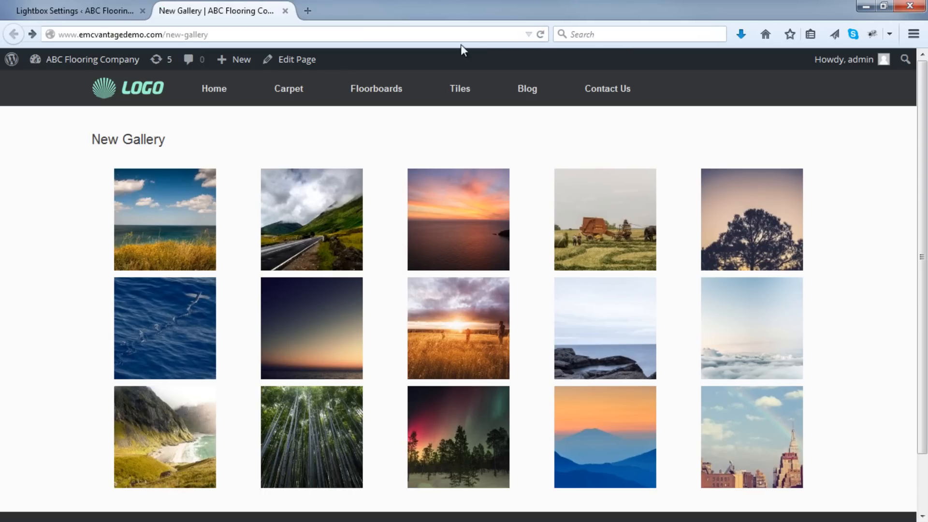
pyautogui.click(312, 219)
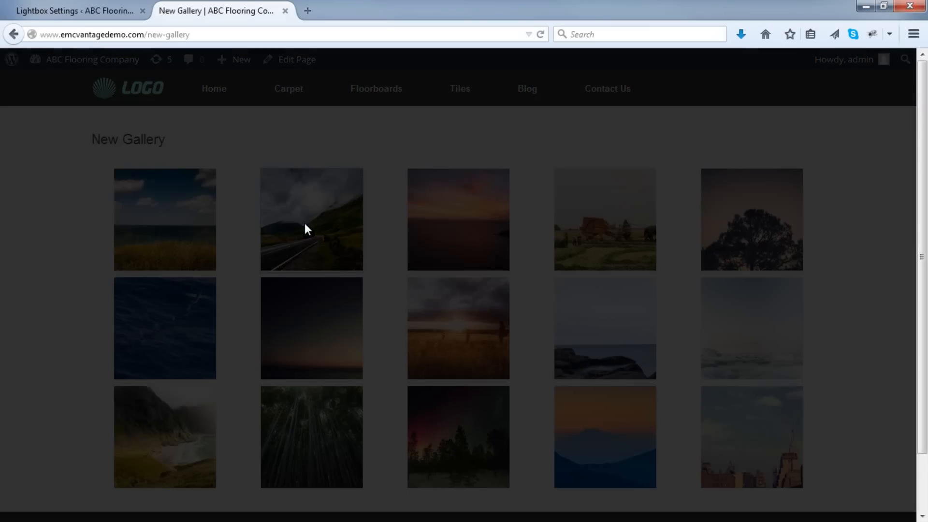
pyautogui.click(312, 219)
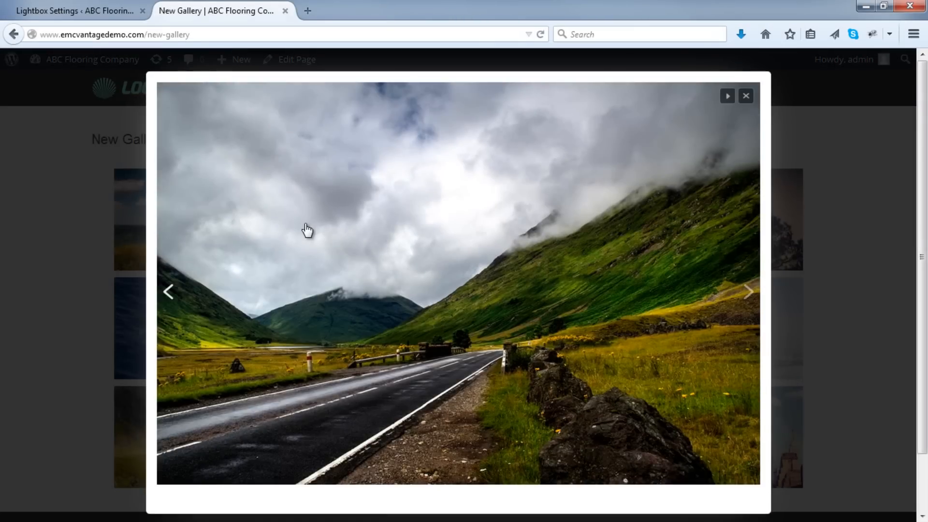
pyautogui.click(727, 96)
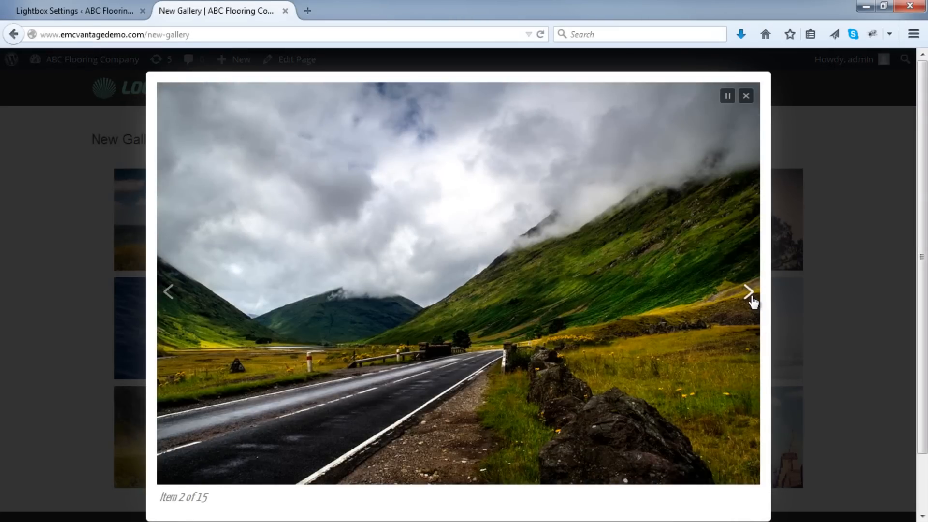
pyautogui.click(747, 291)
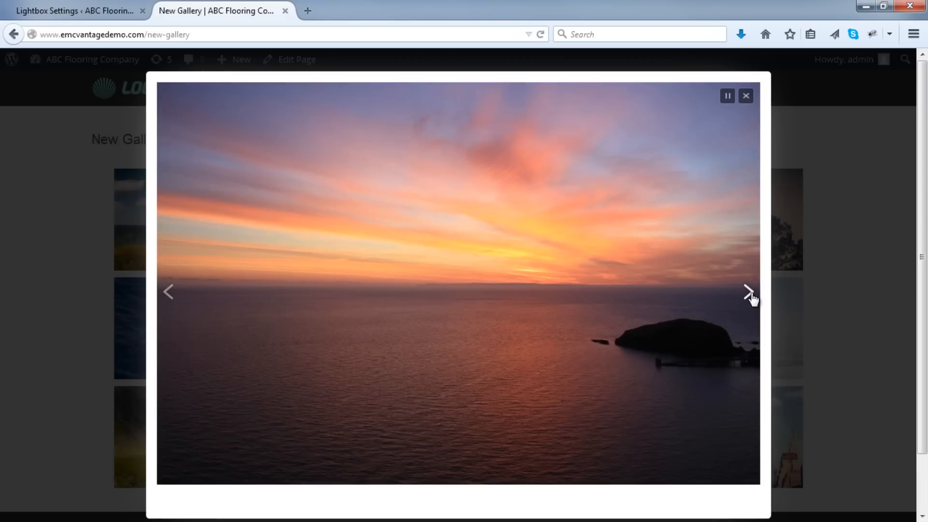
pyautogui.click(750, 292)
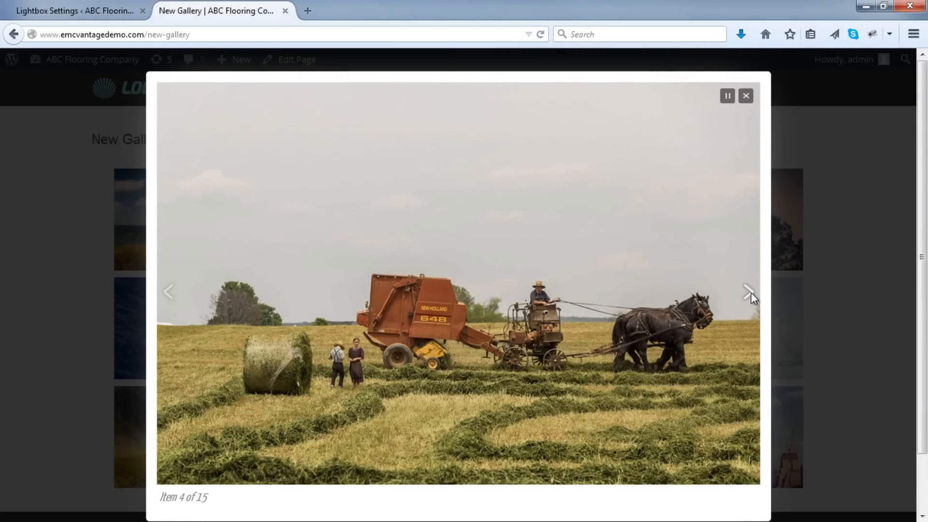
pyautogui.click(752, 292)
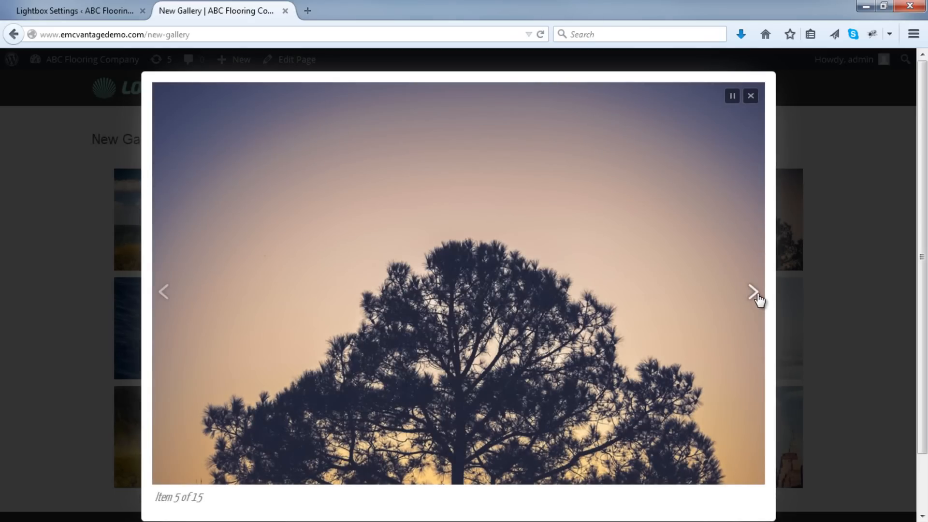
pyautogui.click(750, 96)
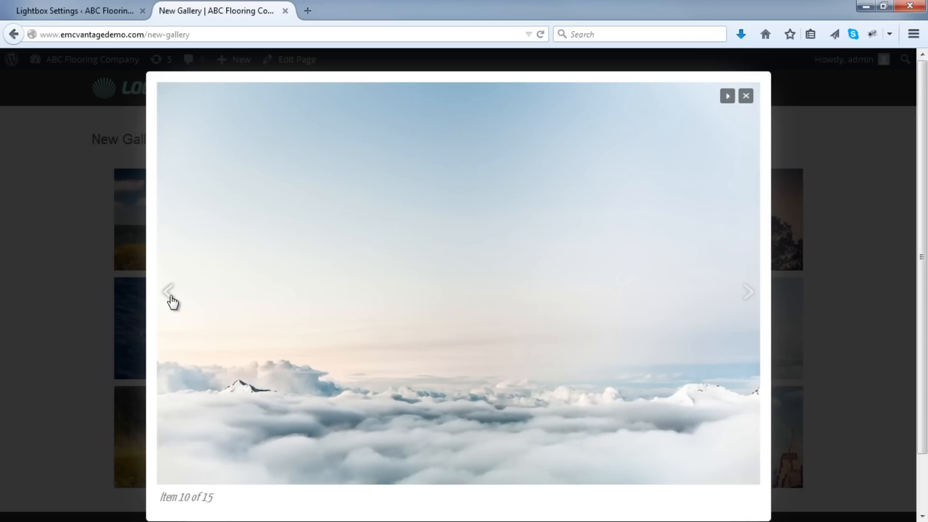
pyautogui.moveTo(675, 228)
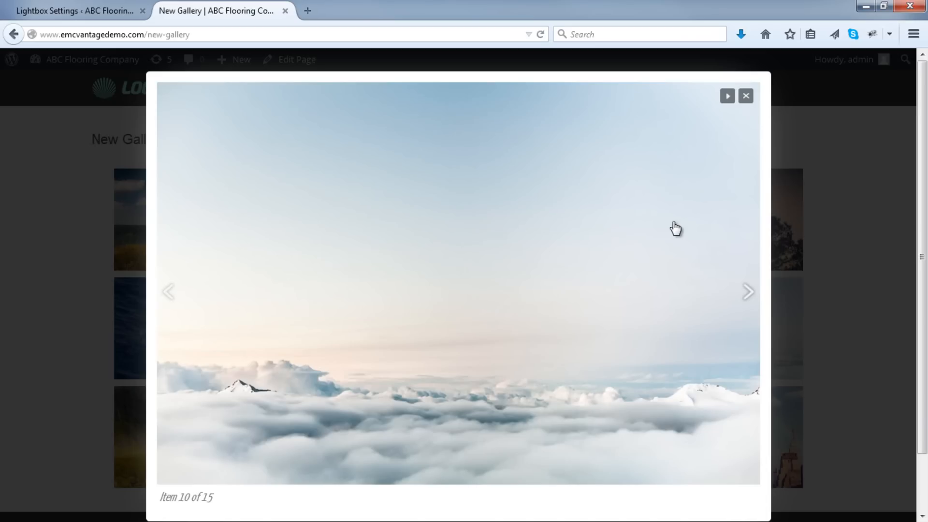
pyautogui.click(746, 96)
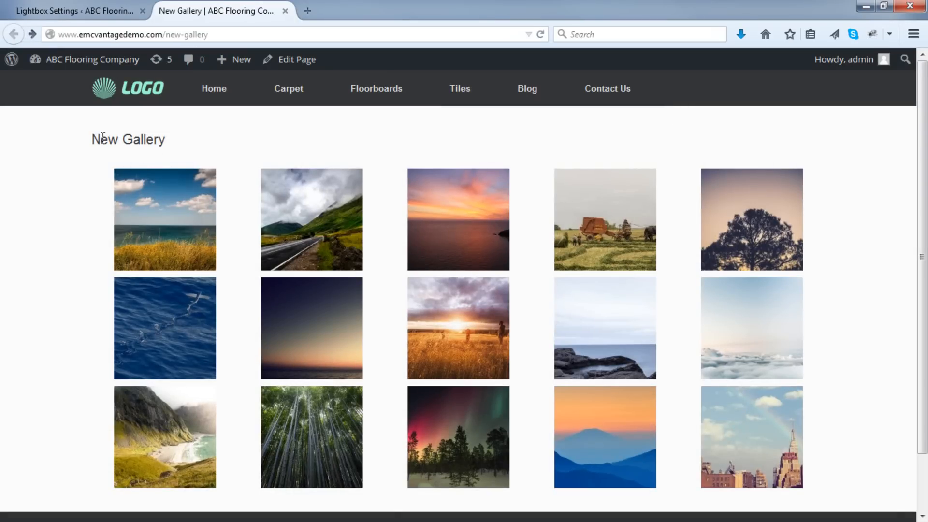
pyautogui.moveTo(526, 89)
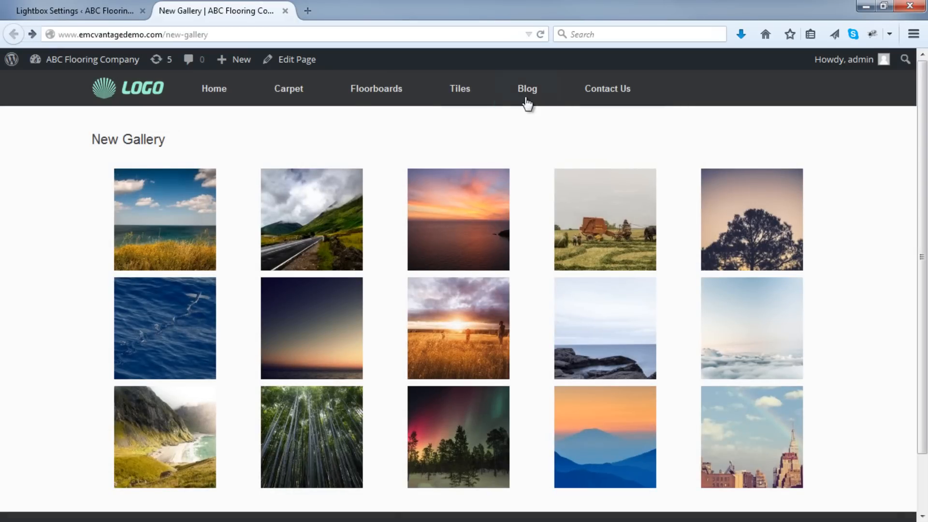
pyautogui.moveTo(401, 201)
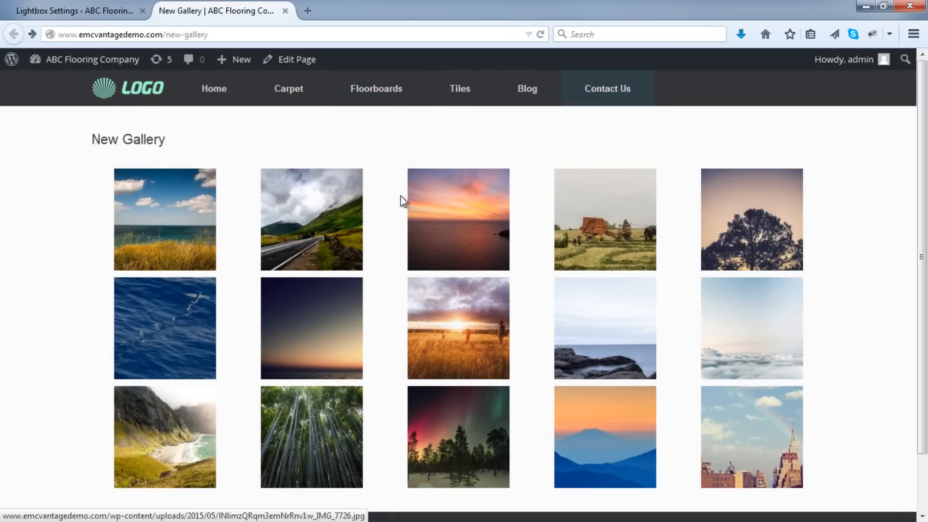
pyautogui.moveTo(355, 130)
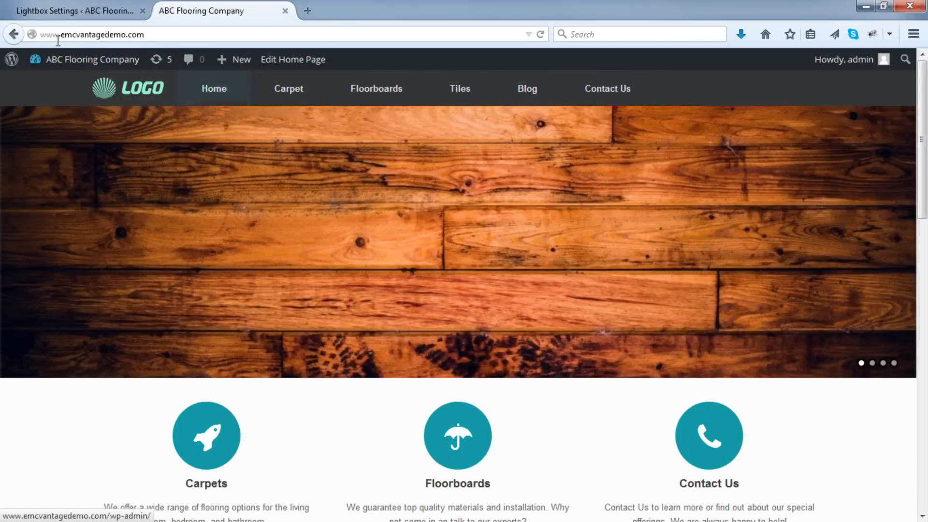
# Step: Return to the New Gallery page, then back to the Lightbox Settings admin page
pyautogui.click(92, 59)
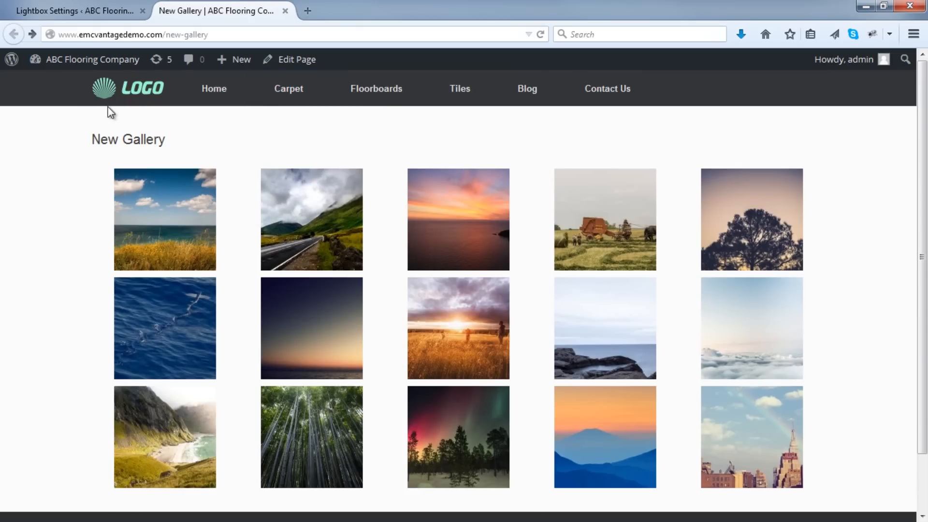
pyautogui.click(71, 10)
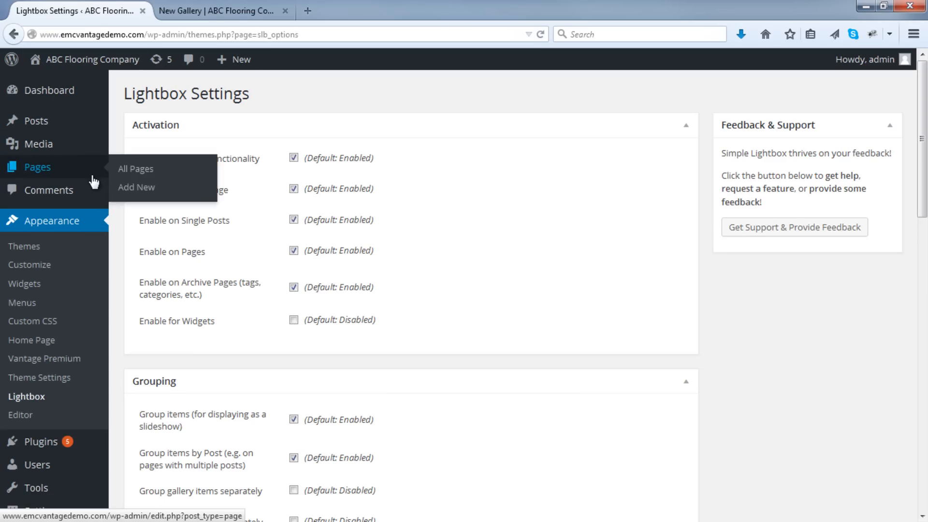
pyautogui.moveTo(22, 302)
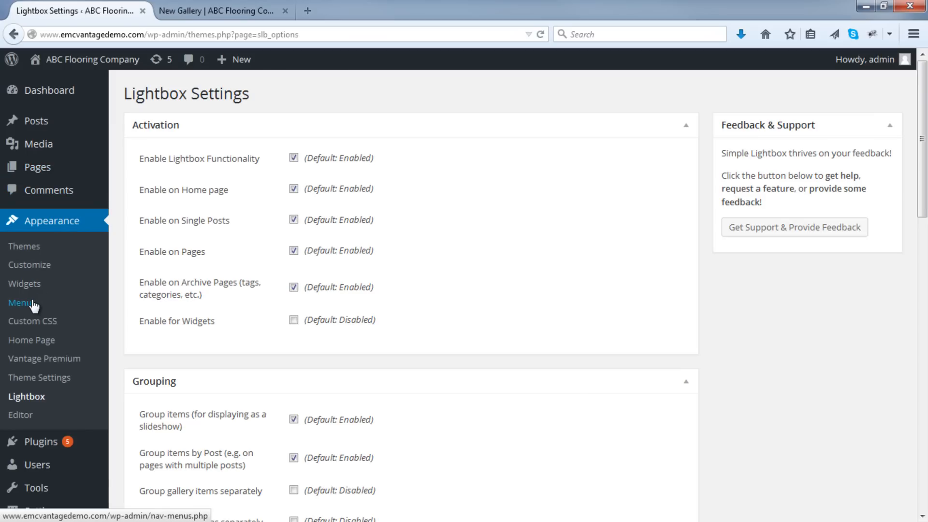
# Step: In Appearance > Menus, add a custom link to the New Gallery URL with link text 'Gallery'
pyautogui.click(22, 303)
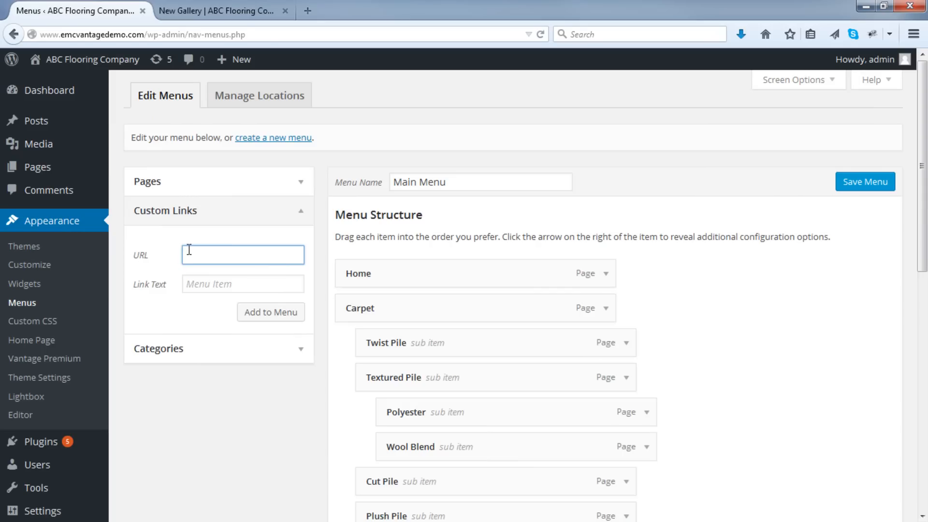
pyautogui.click(220, 10)
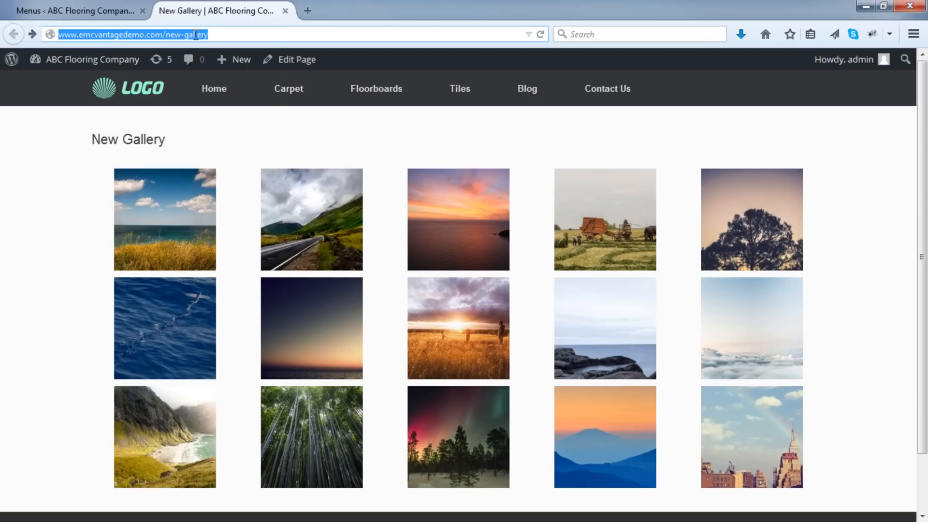
pyautogui.moveTo(789, 476)
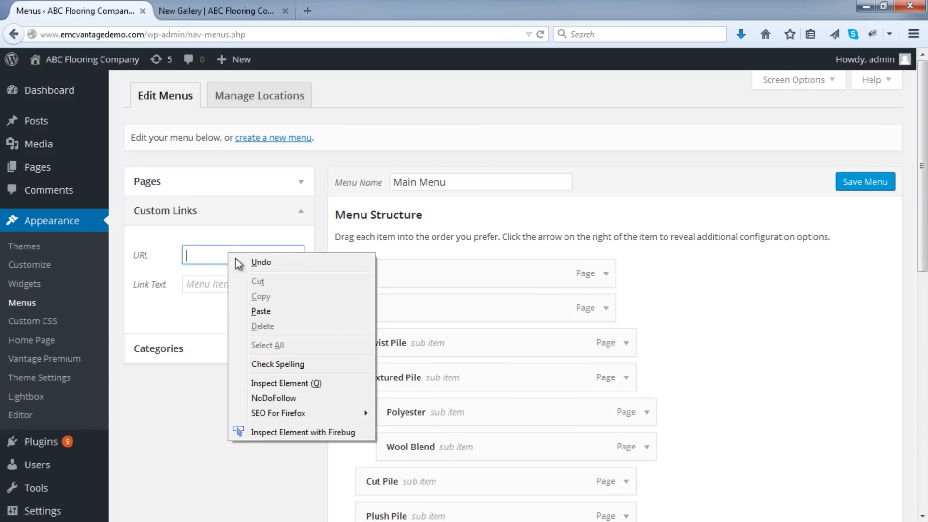
pyautogui.click(260, 311)
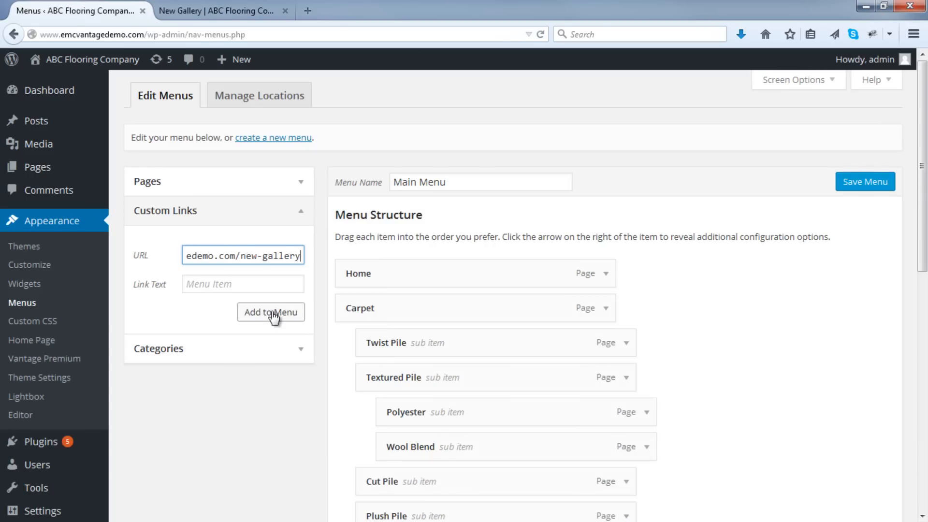
pyautogui.write('Ga')
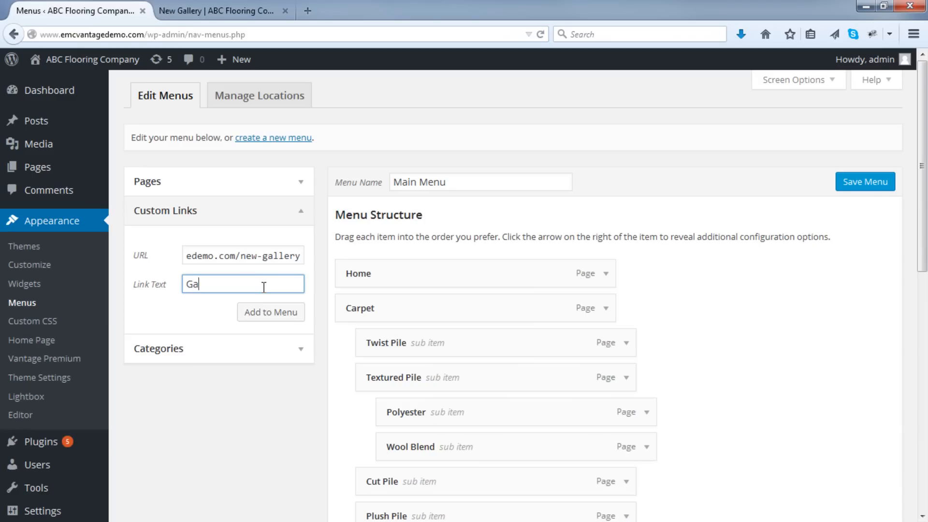
pyautogui.write('l;lery')
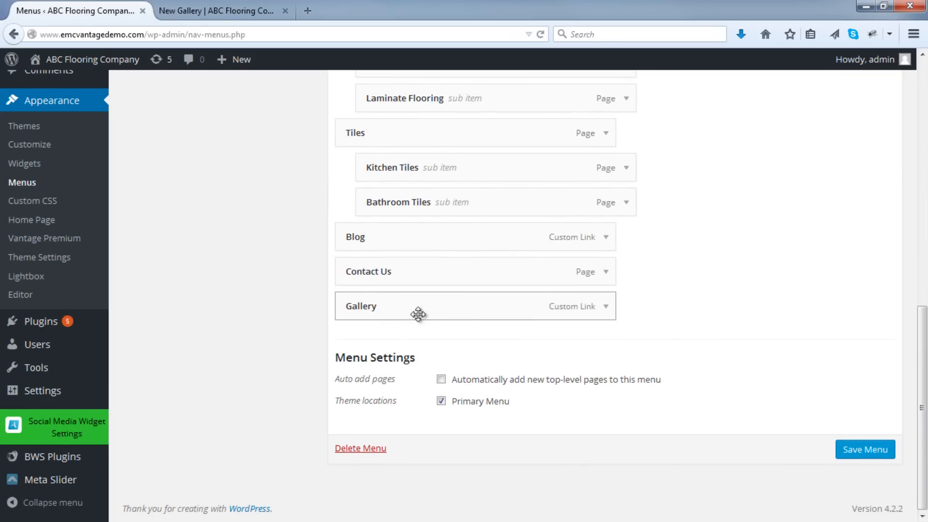
pyautogui.moveTo(400, 312)
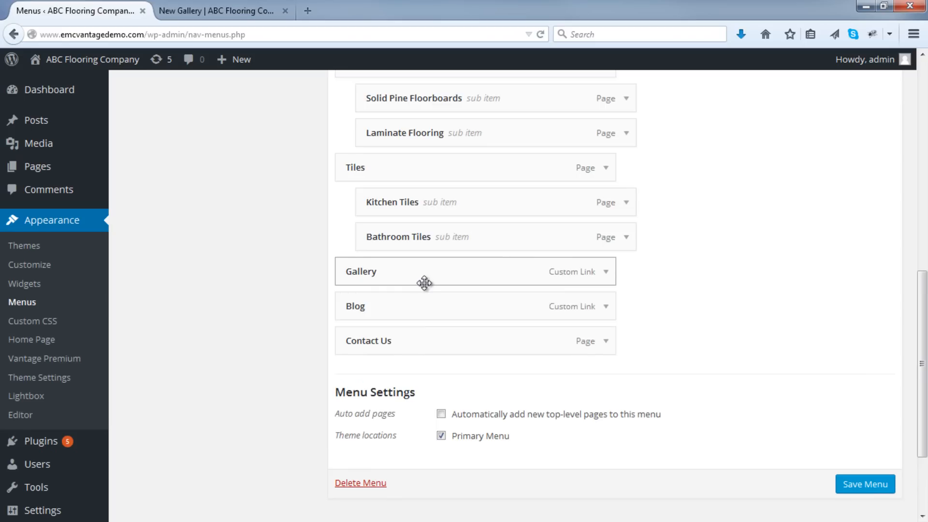
pyautogui.moveTo(799, 439)
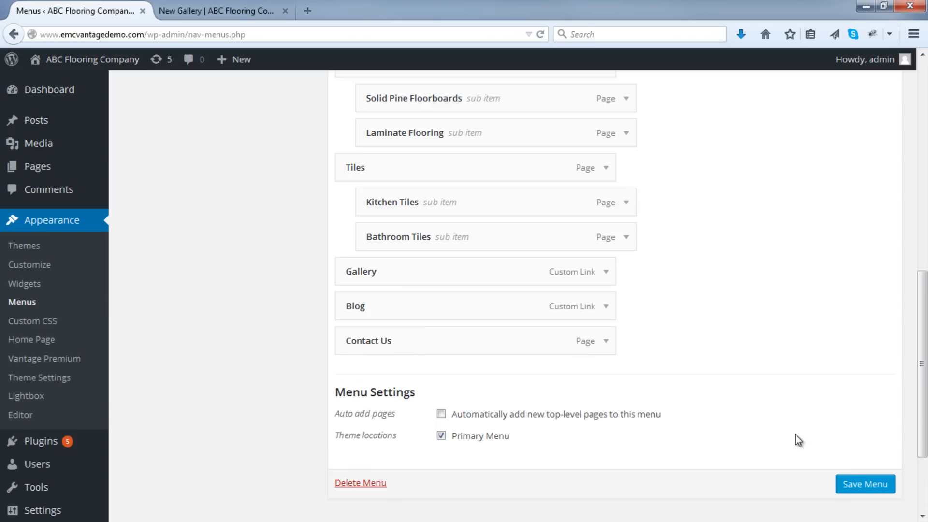
# Step: Save the Main Menu with Gallery placed before Blog and return to the live New Gallery page
pyautogui.click(864, 485)
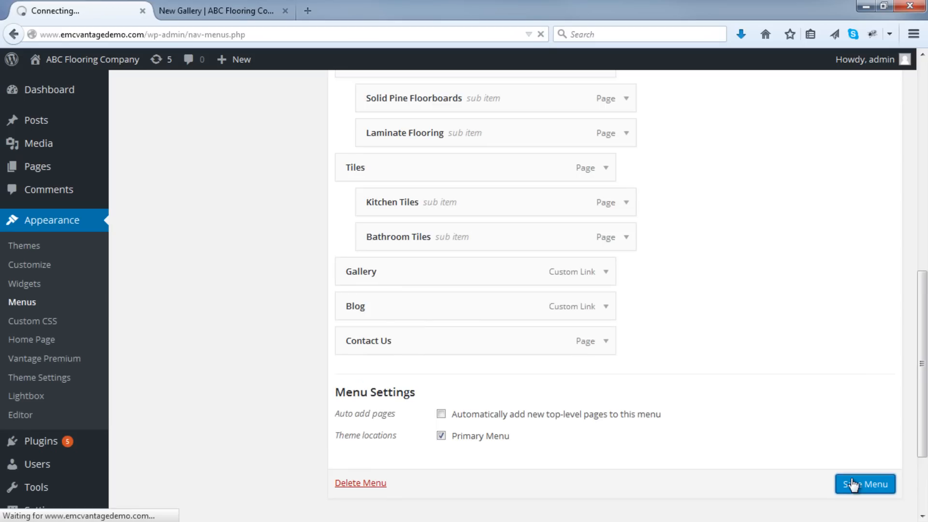
pyautogui.click(864, 485)
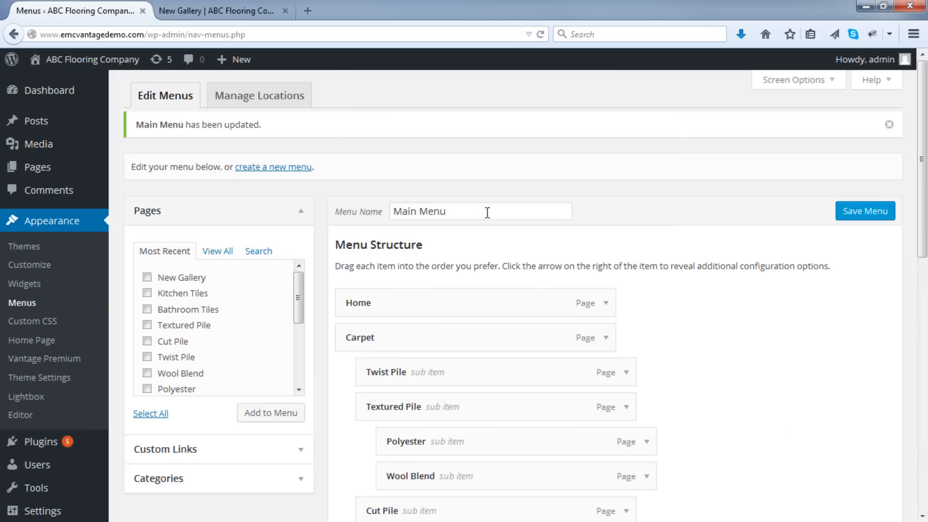
pyautogui.click(219, 11)
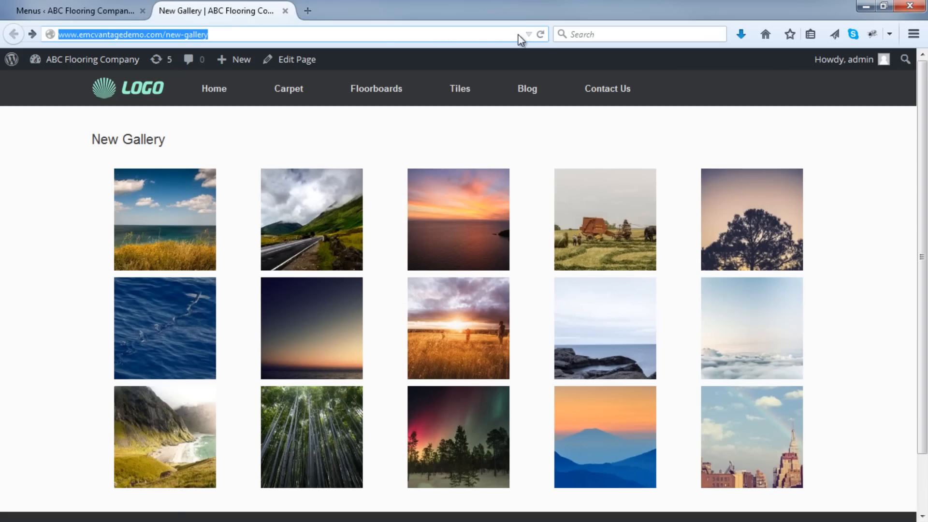
# Step: Reload the site and navigate Home, then Gallery from the main menu to reach New Gallery
pyautogui.click(539, 34)
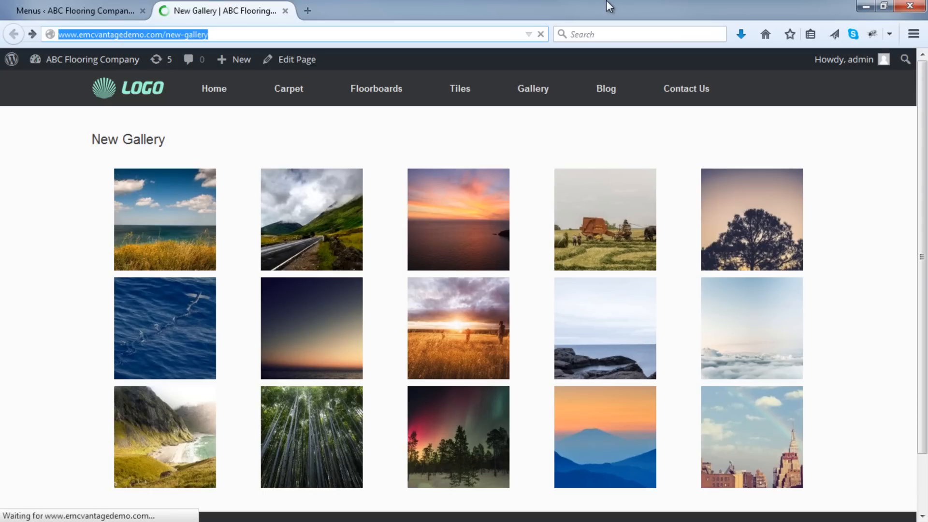
pyautogui.click(531, 88)
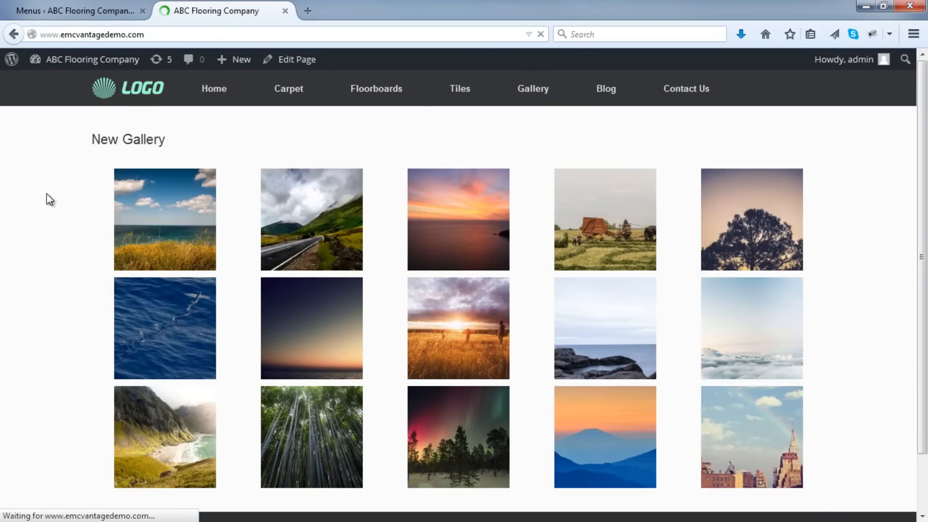
pyautogui.click(532, 88)
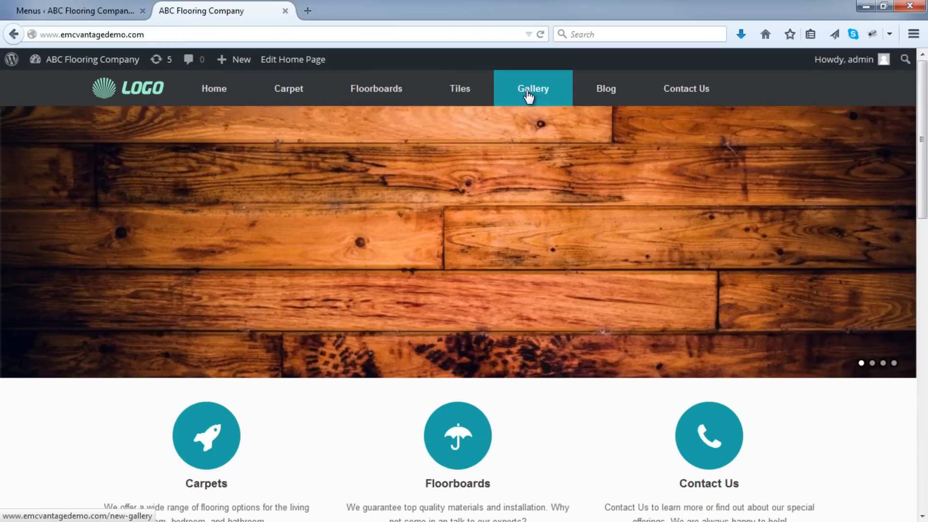
pyautogui.click(532, 88)
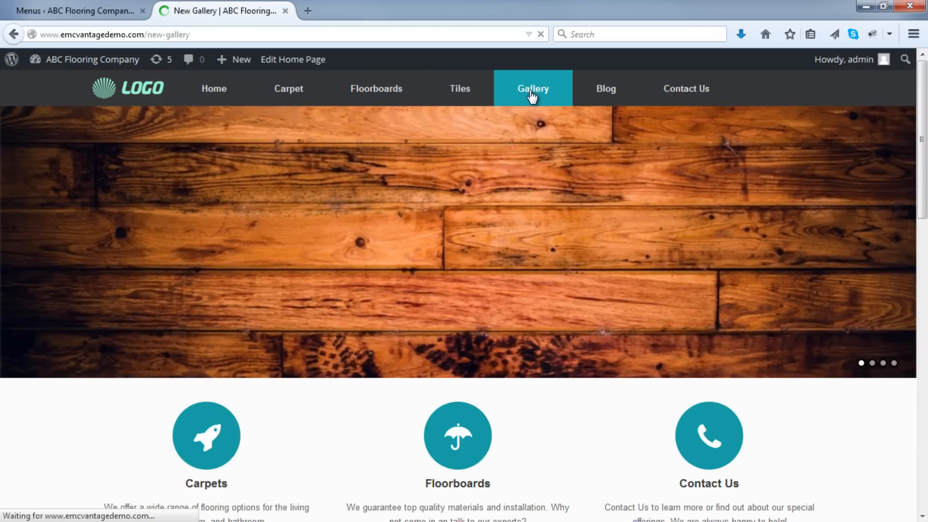
pyautogui.click(532, 88)
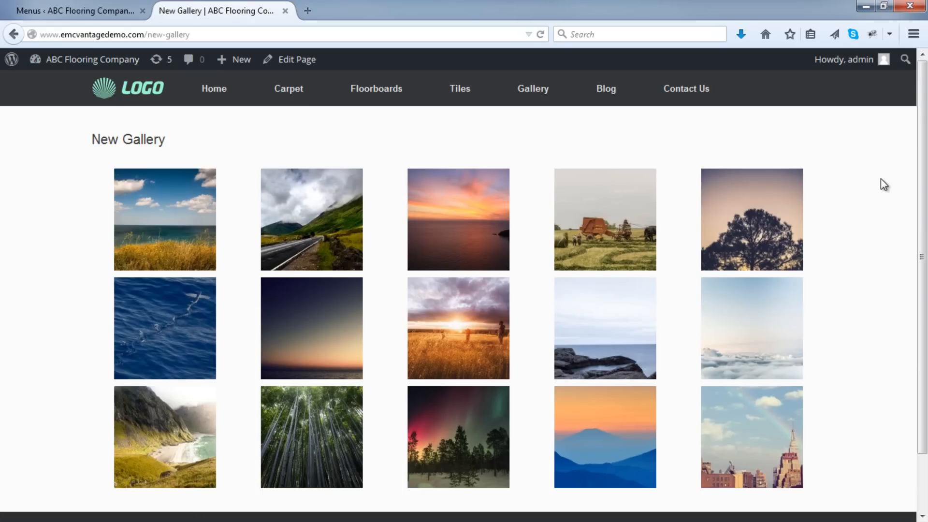
# Step: Open the wheat field sunset photo in the lightbox and close it again
pyautogui.click(458, 328)
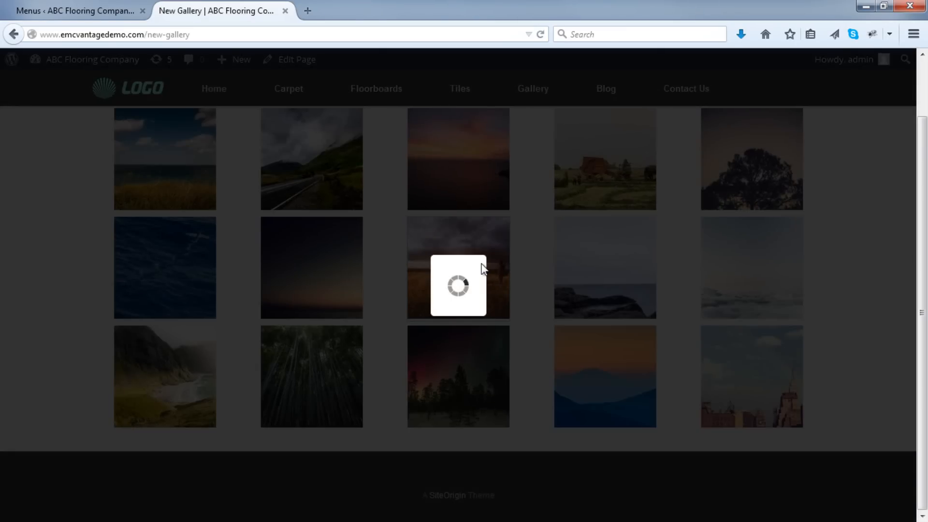
pyautogui.click(458, 267)
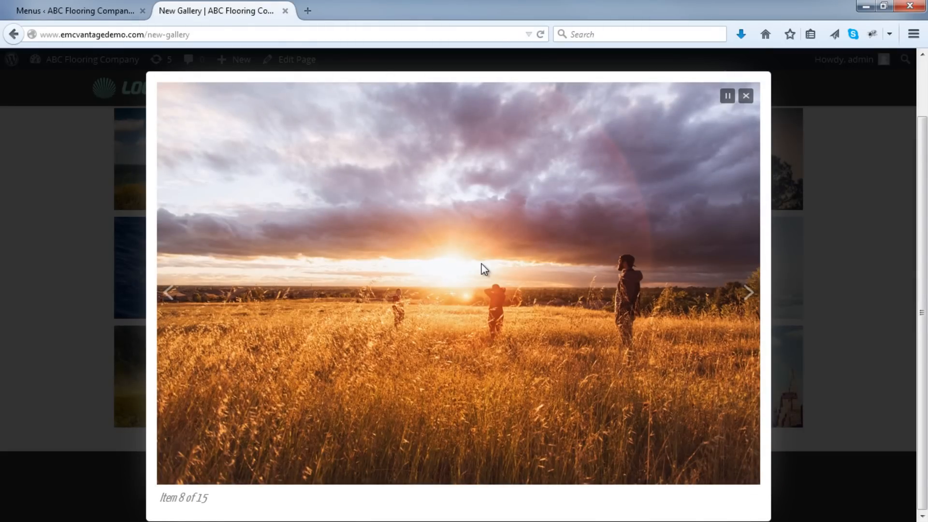
pyautogui.click(745, 95)
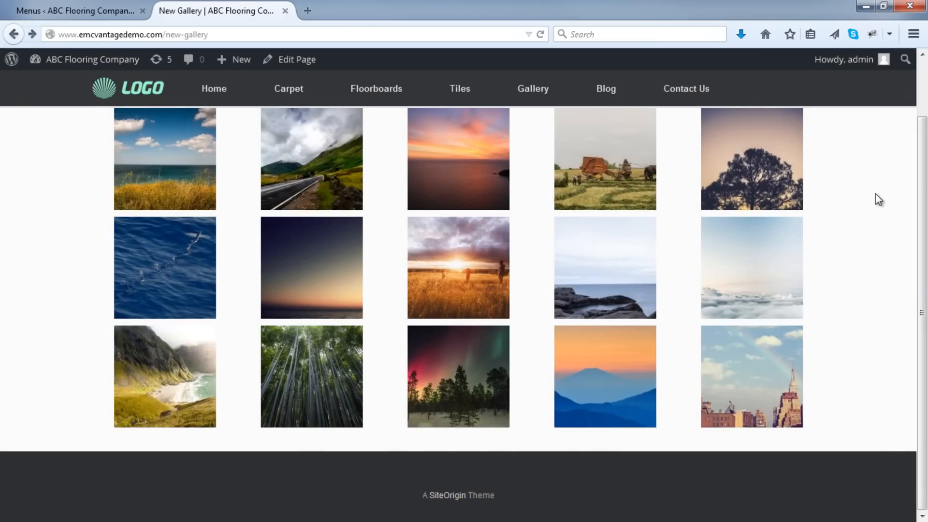
pyautogui.scroll(3)
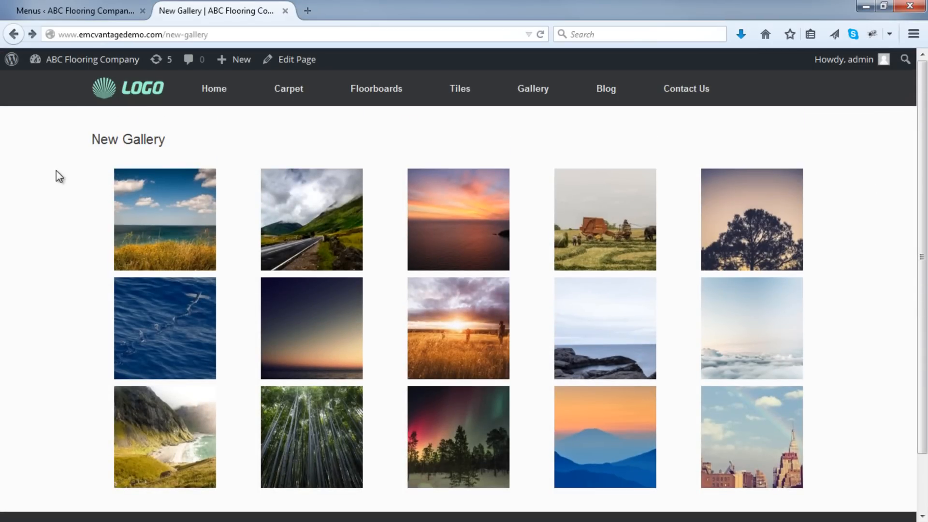